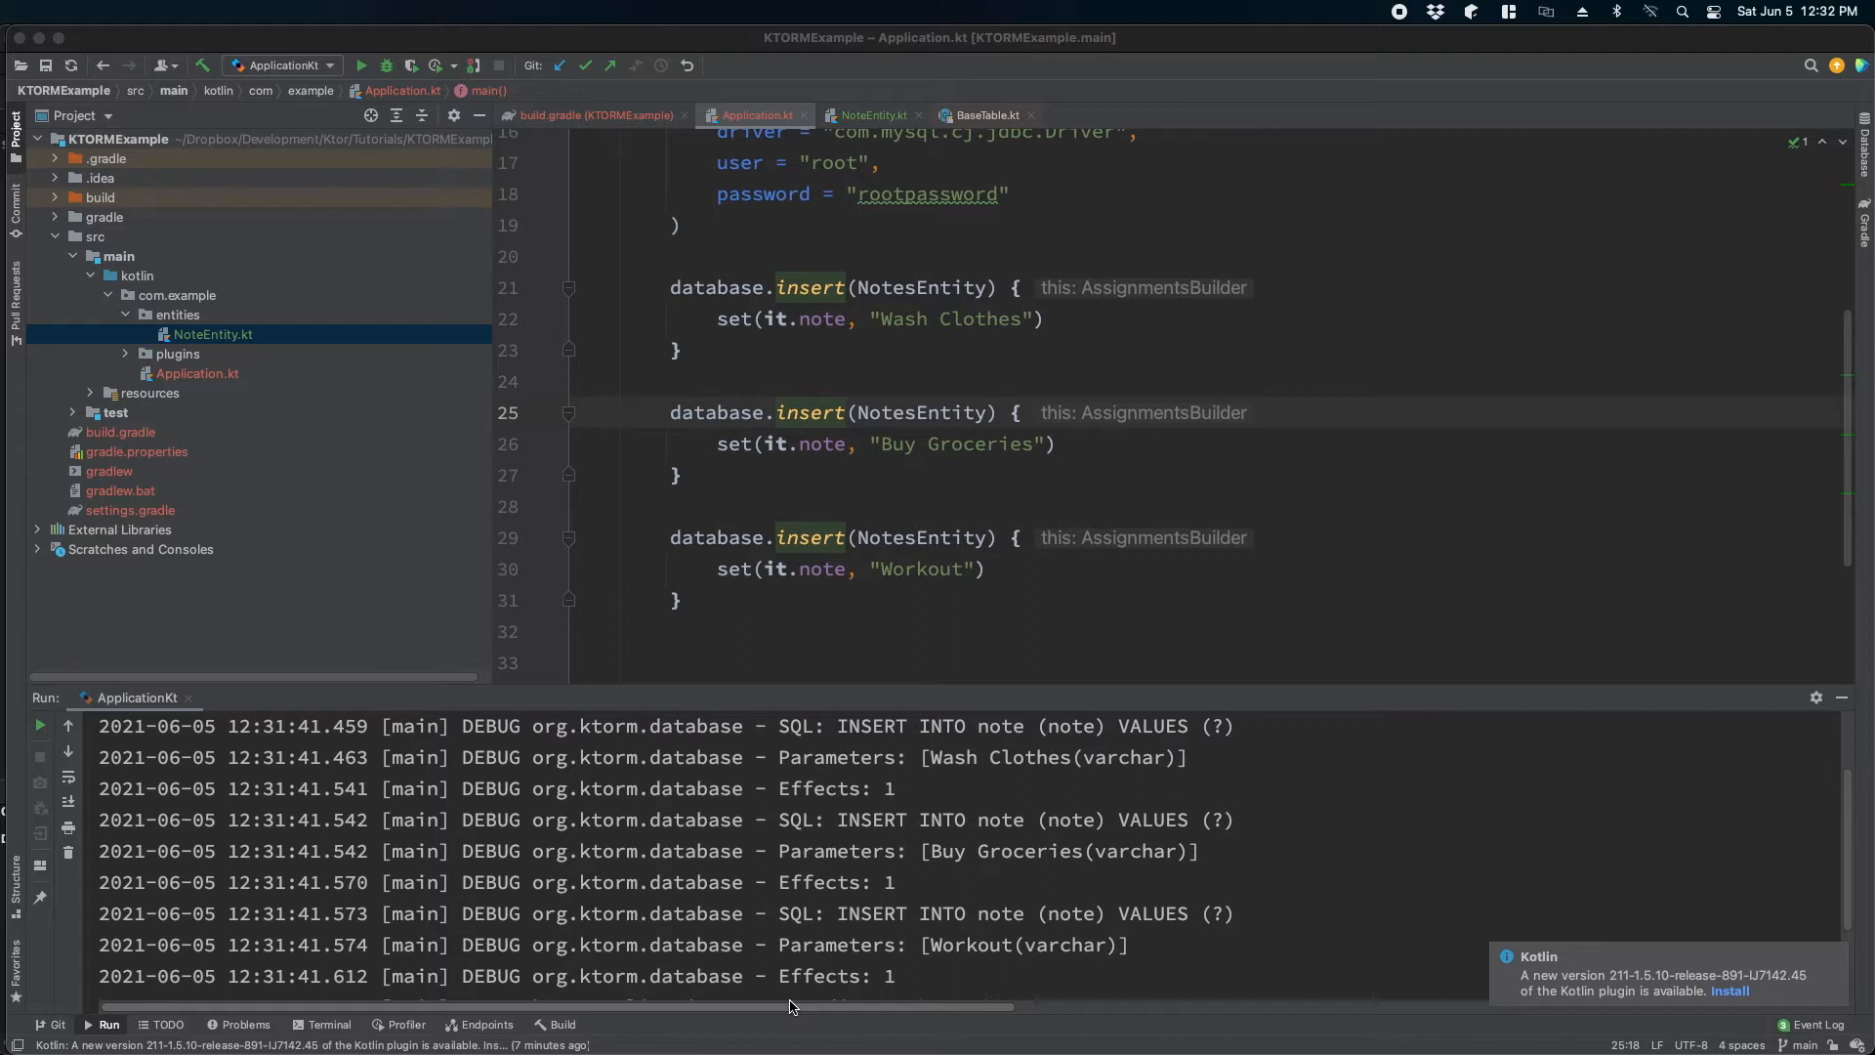
mouse_move(783, 826)
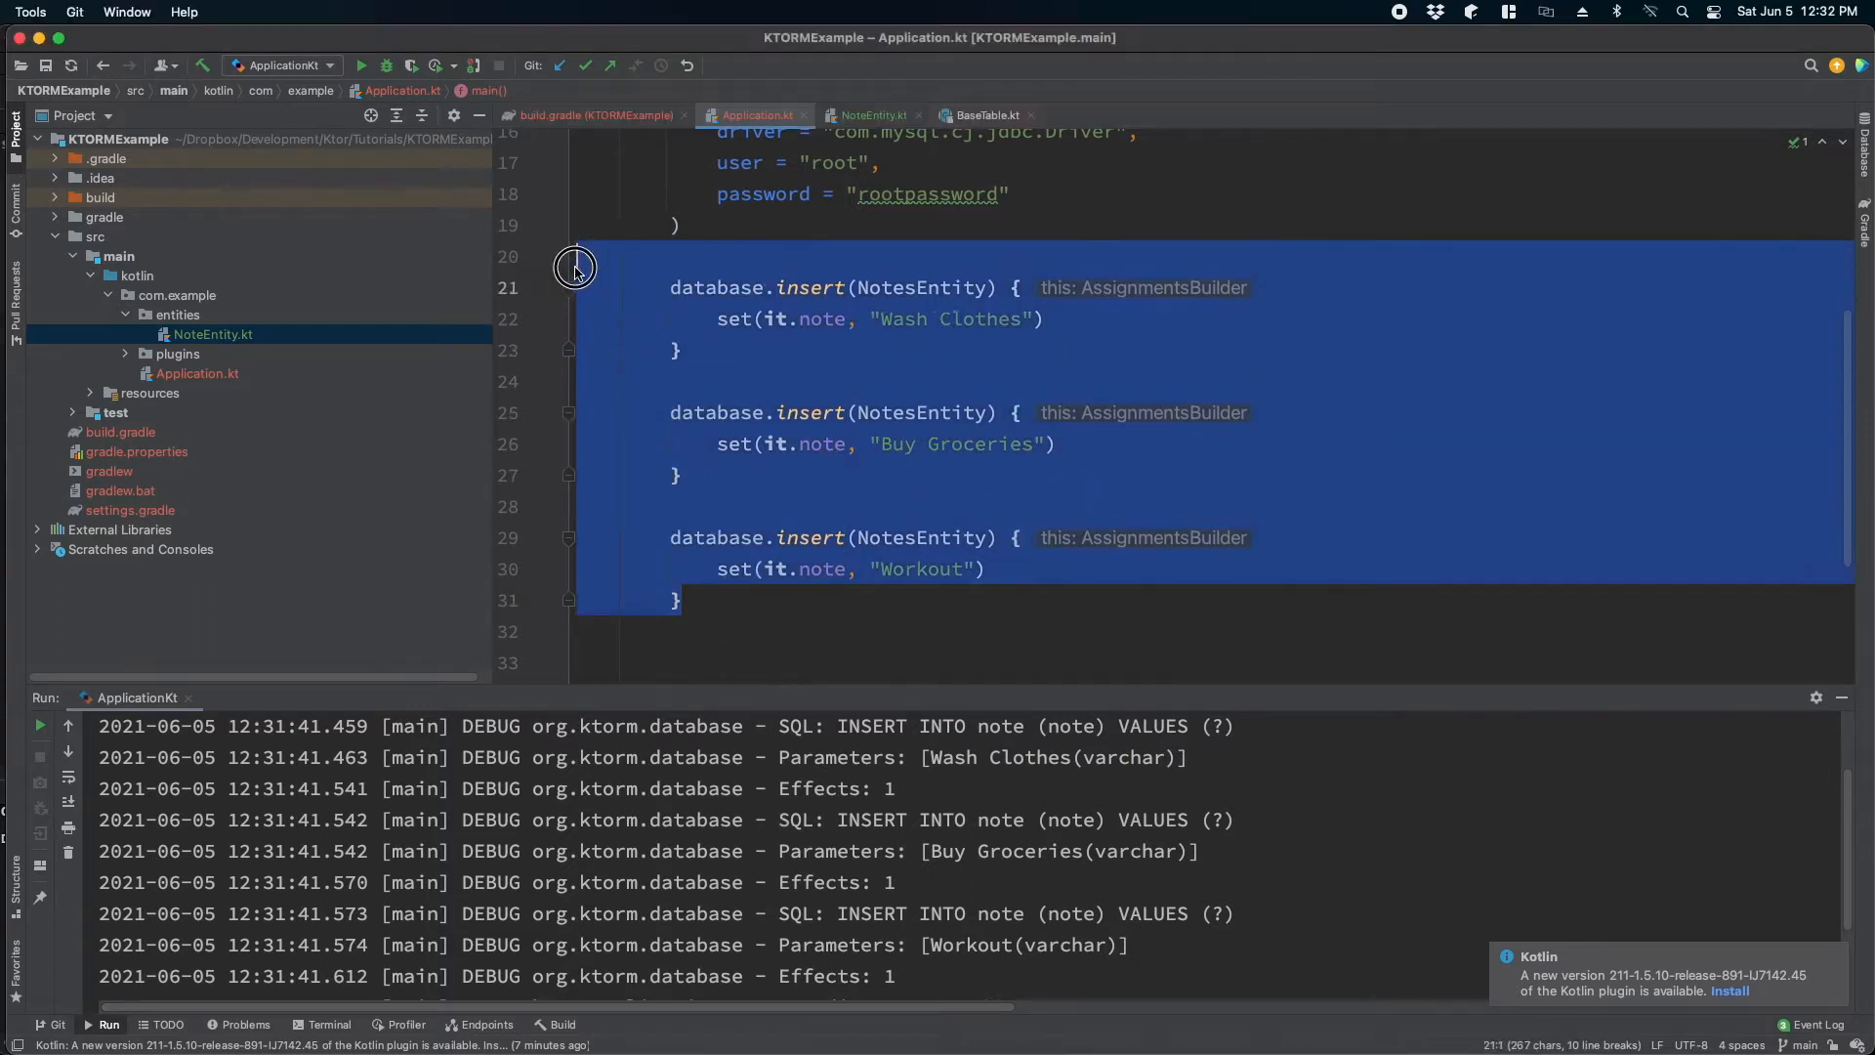
- Delete the selected insert blocks for Wash Clothes, Buy Groceries and Workout from Application.kt
key(Delete)
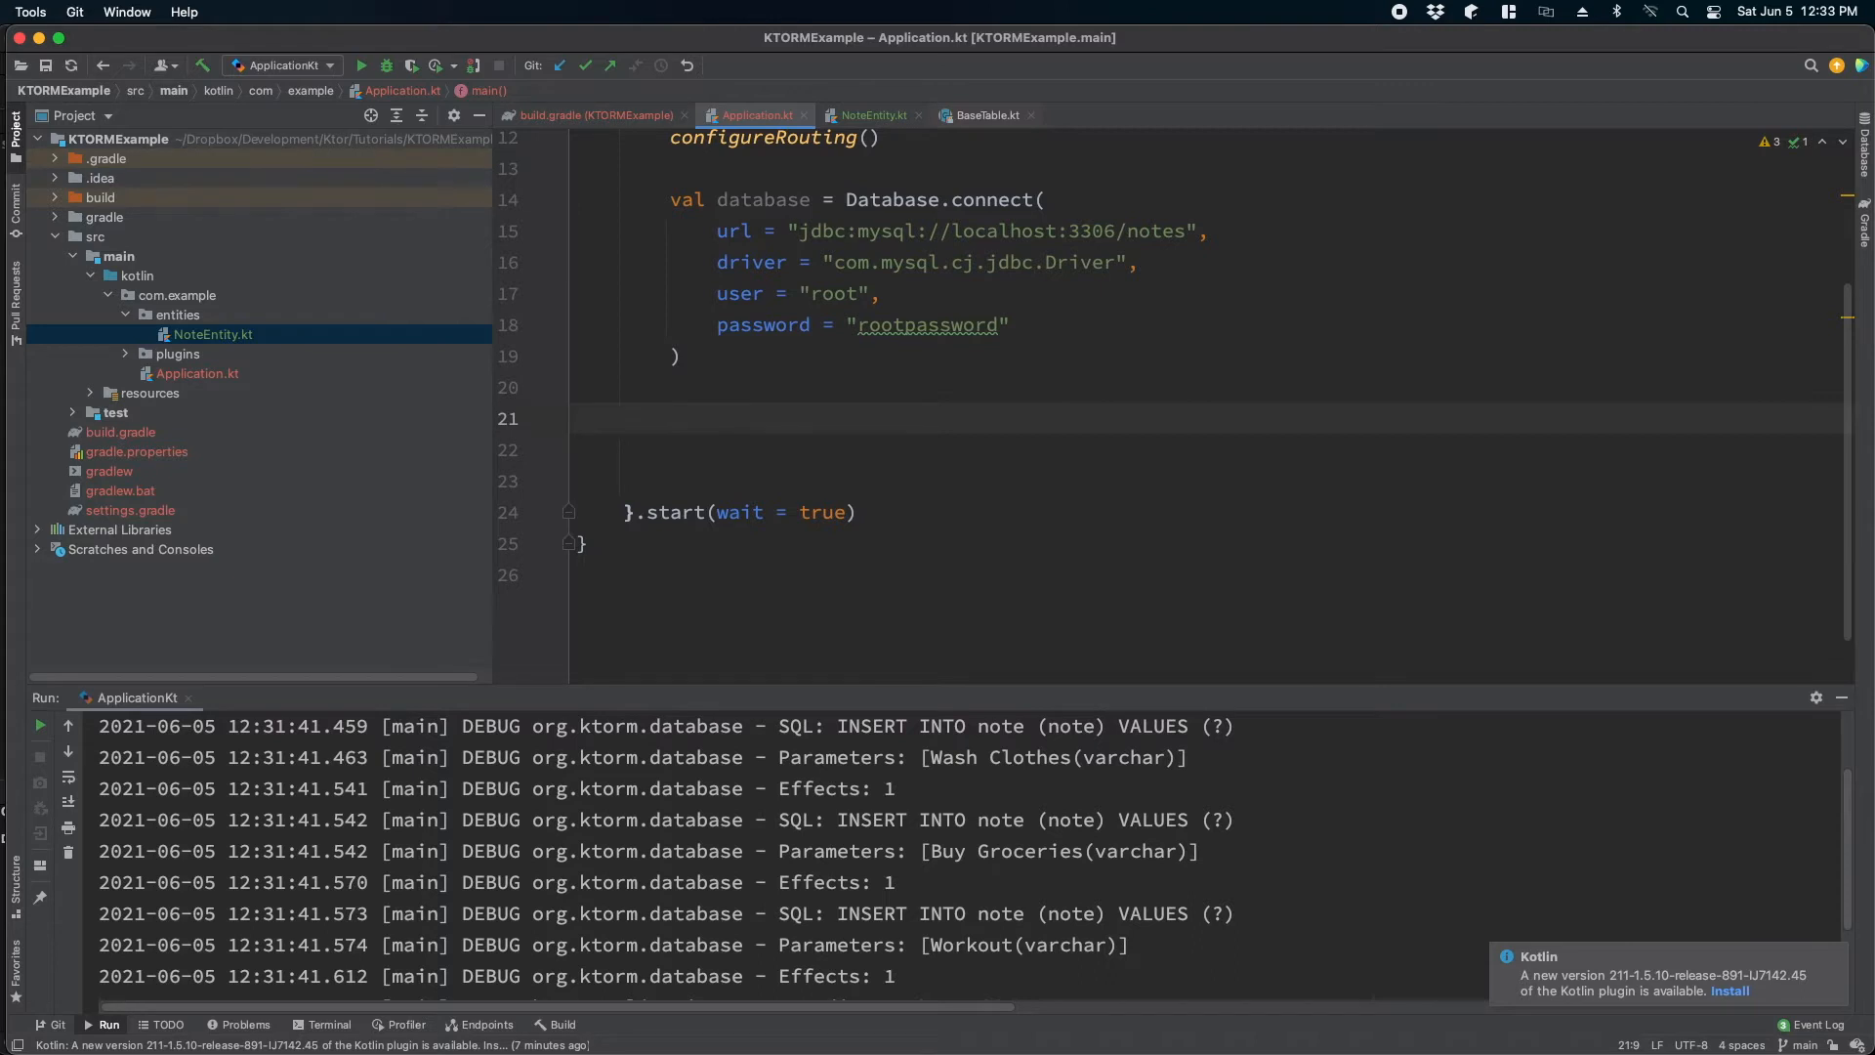
text(da)
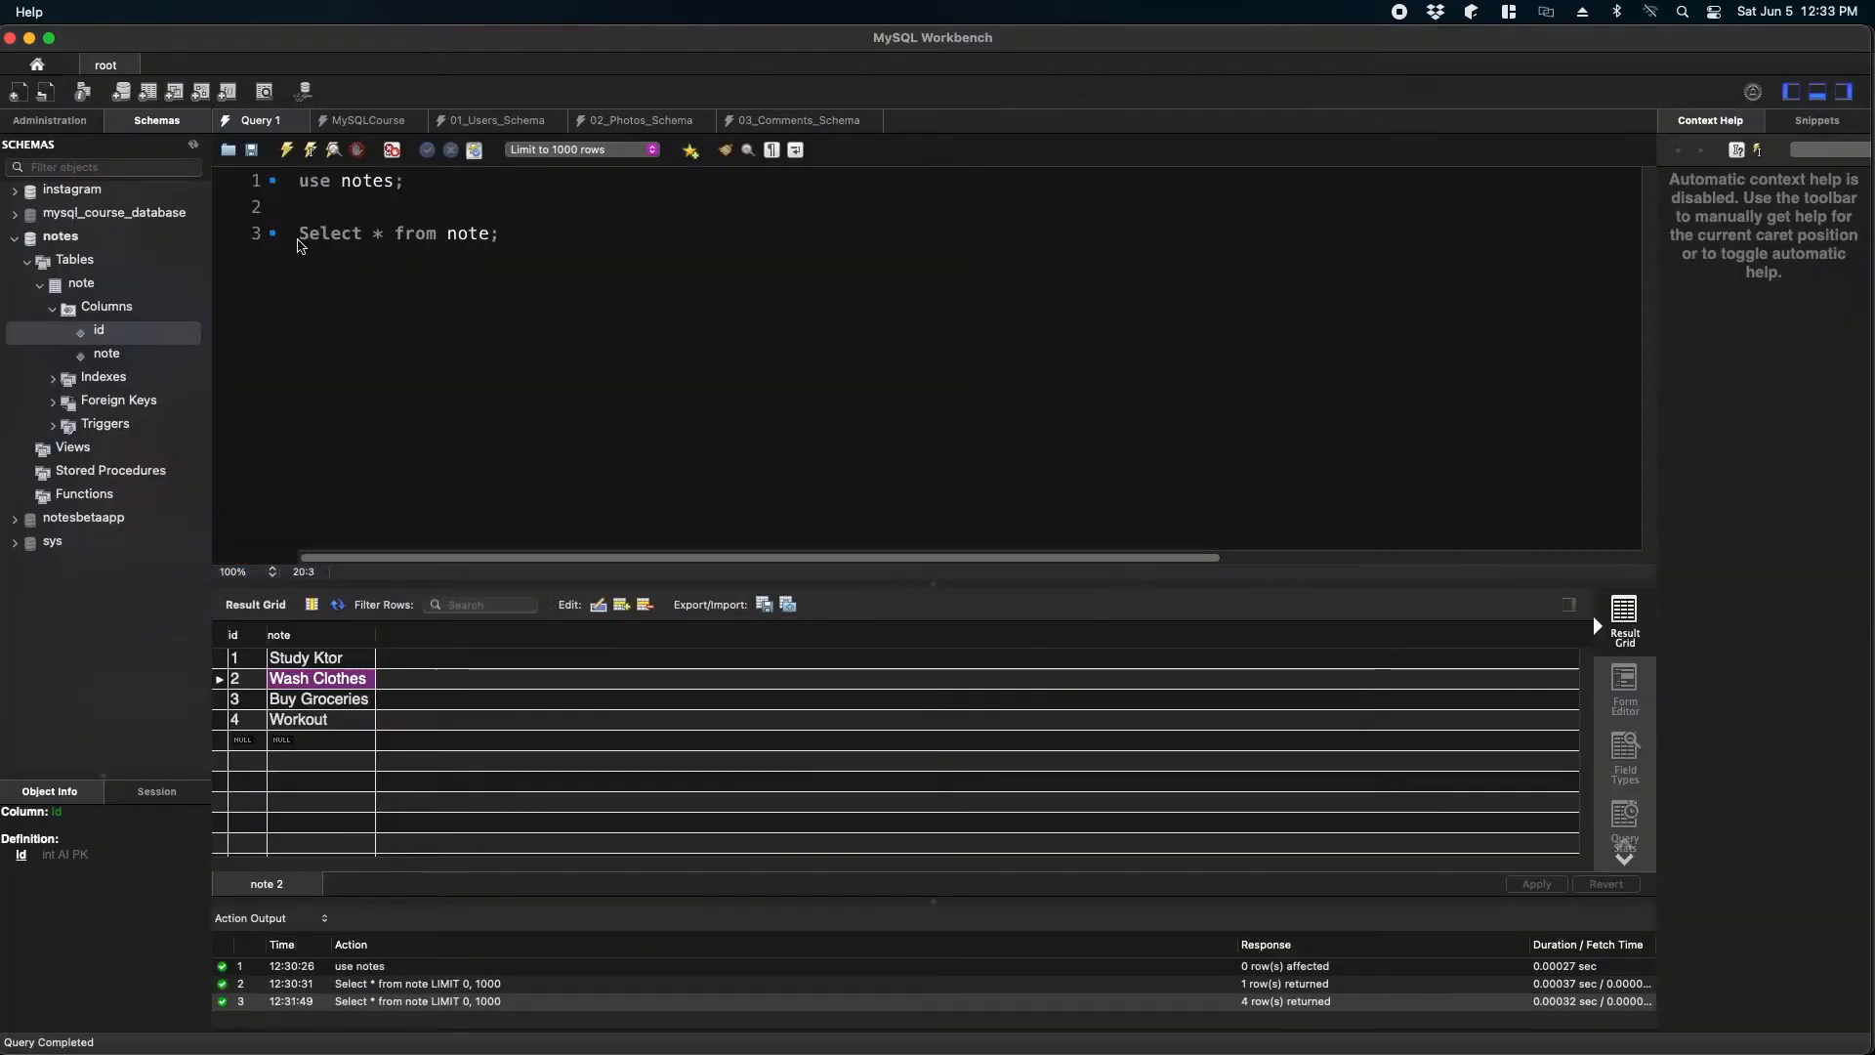
mouse_move(581, 250)
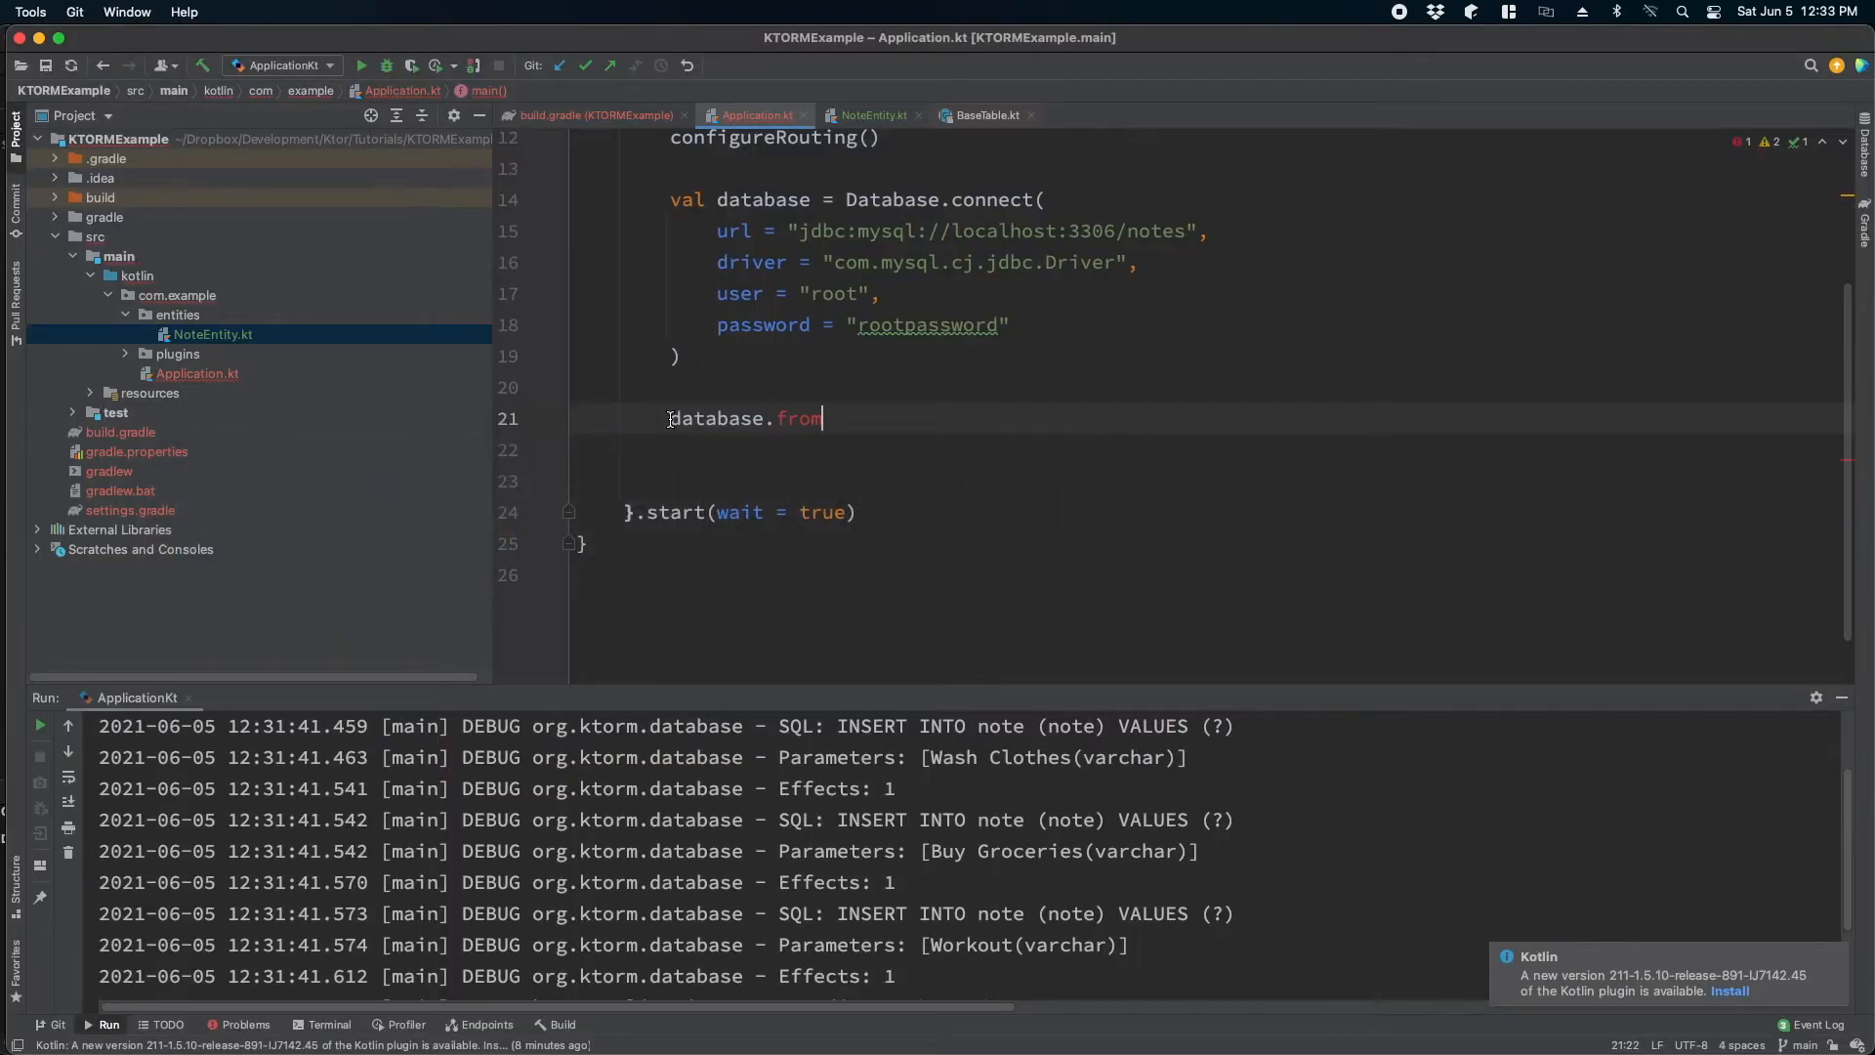
mouse_move(870, 430)
text((NotesEntity))
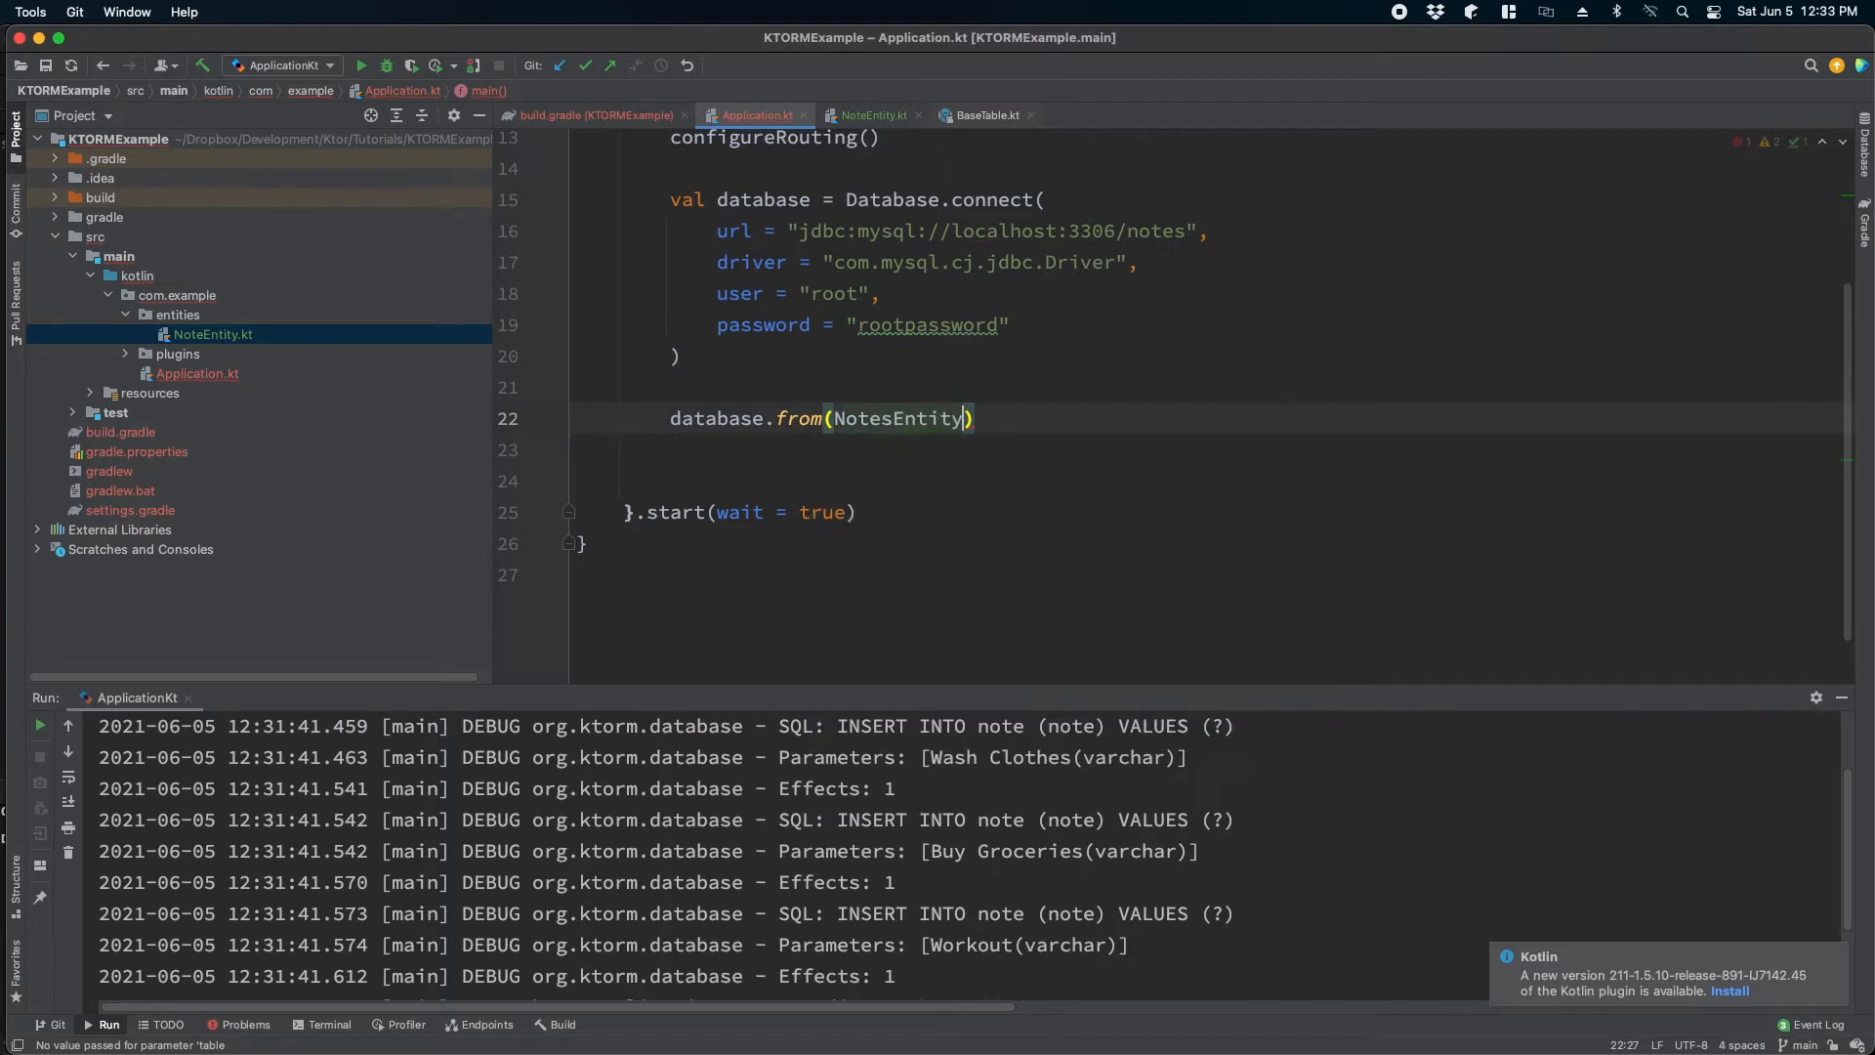
- Assign database.from(NotesEntity).select() to a notes variable
key(Return)
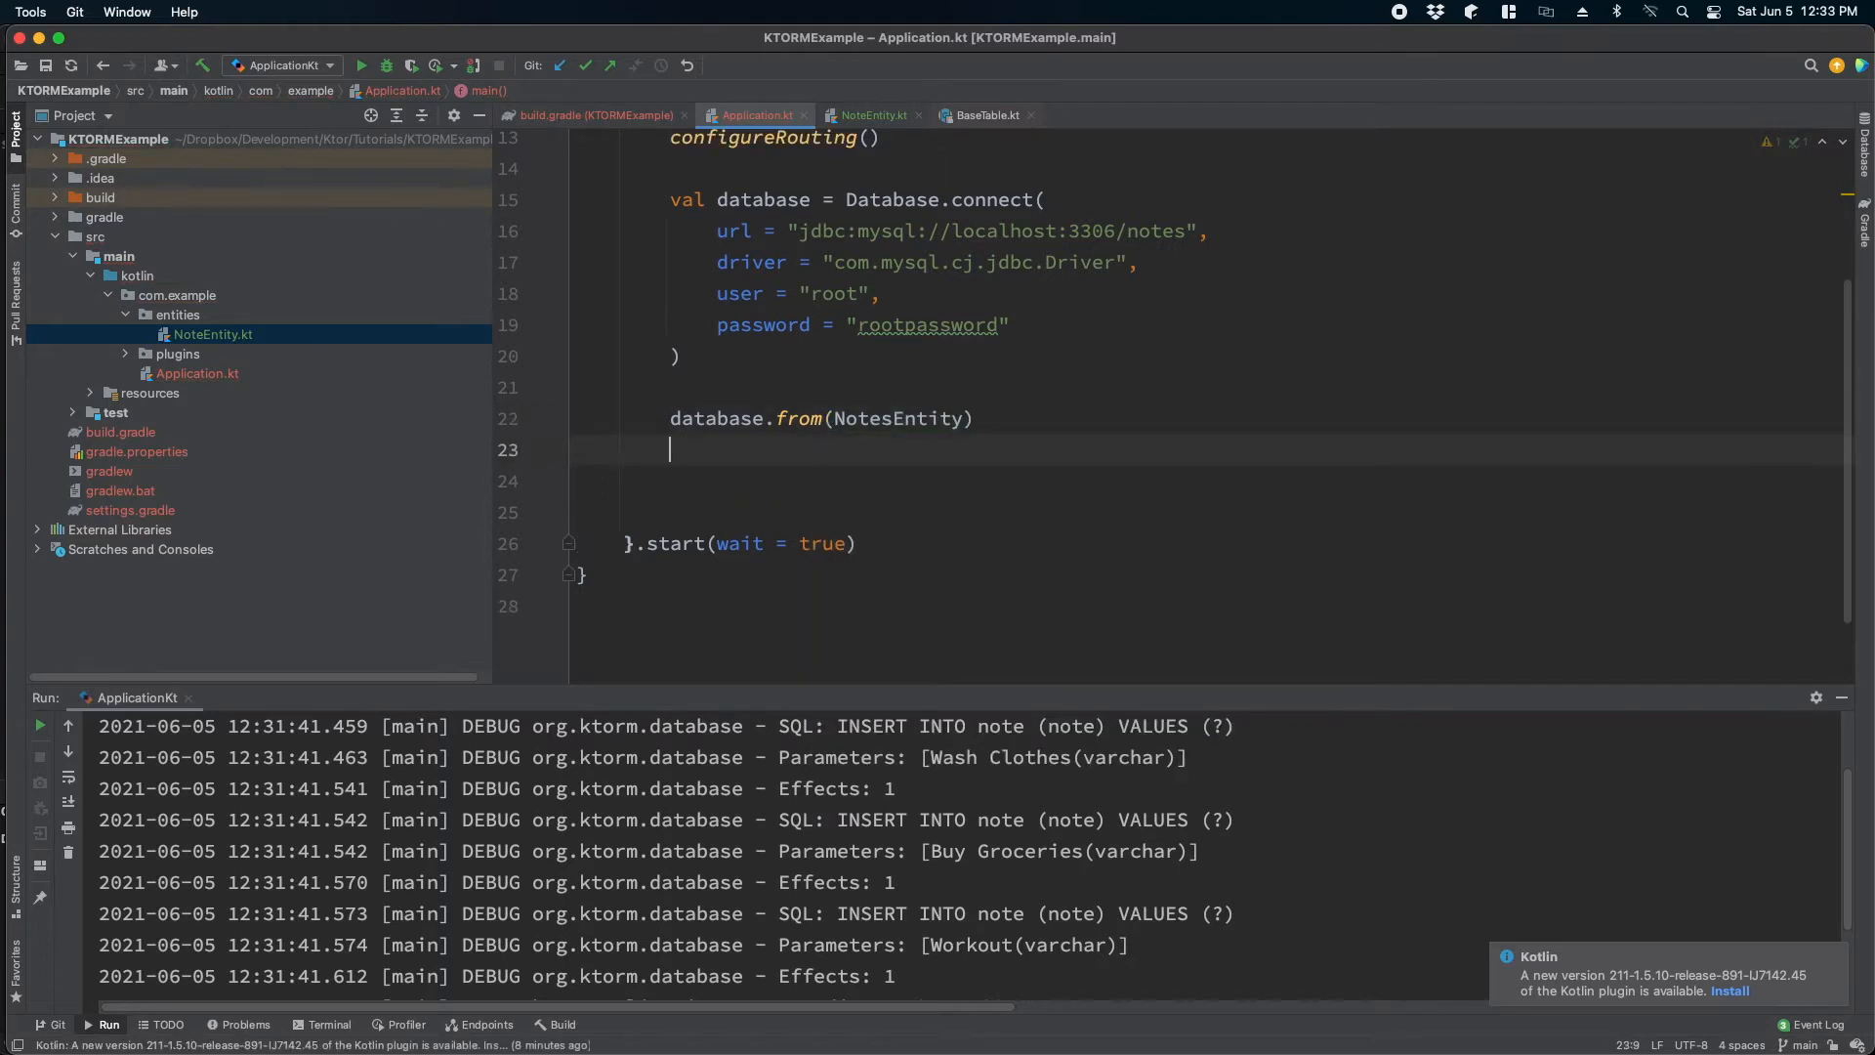
text(.s)
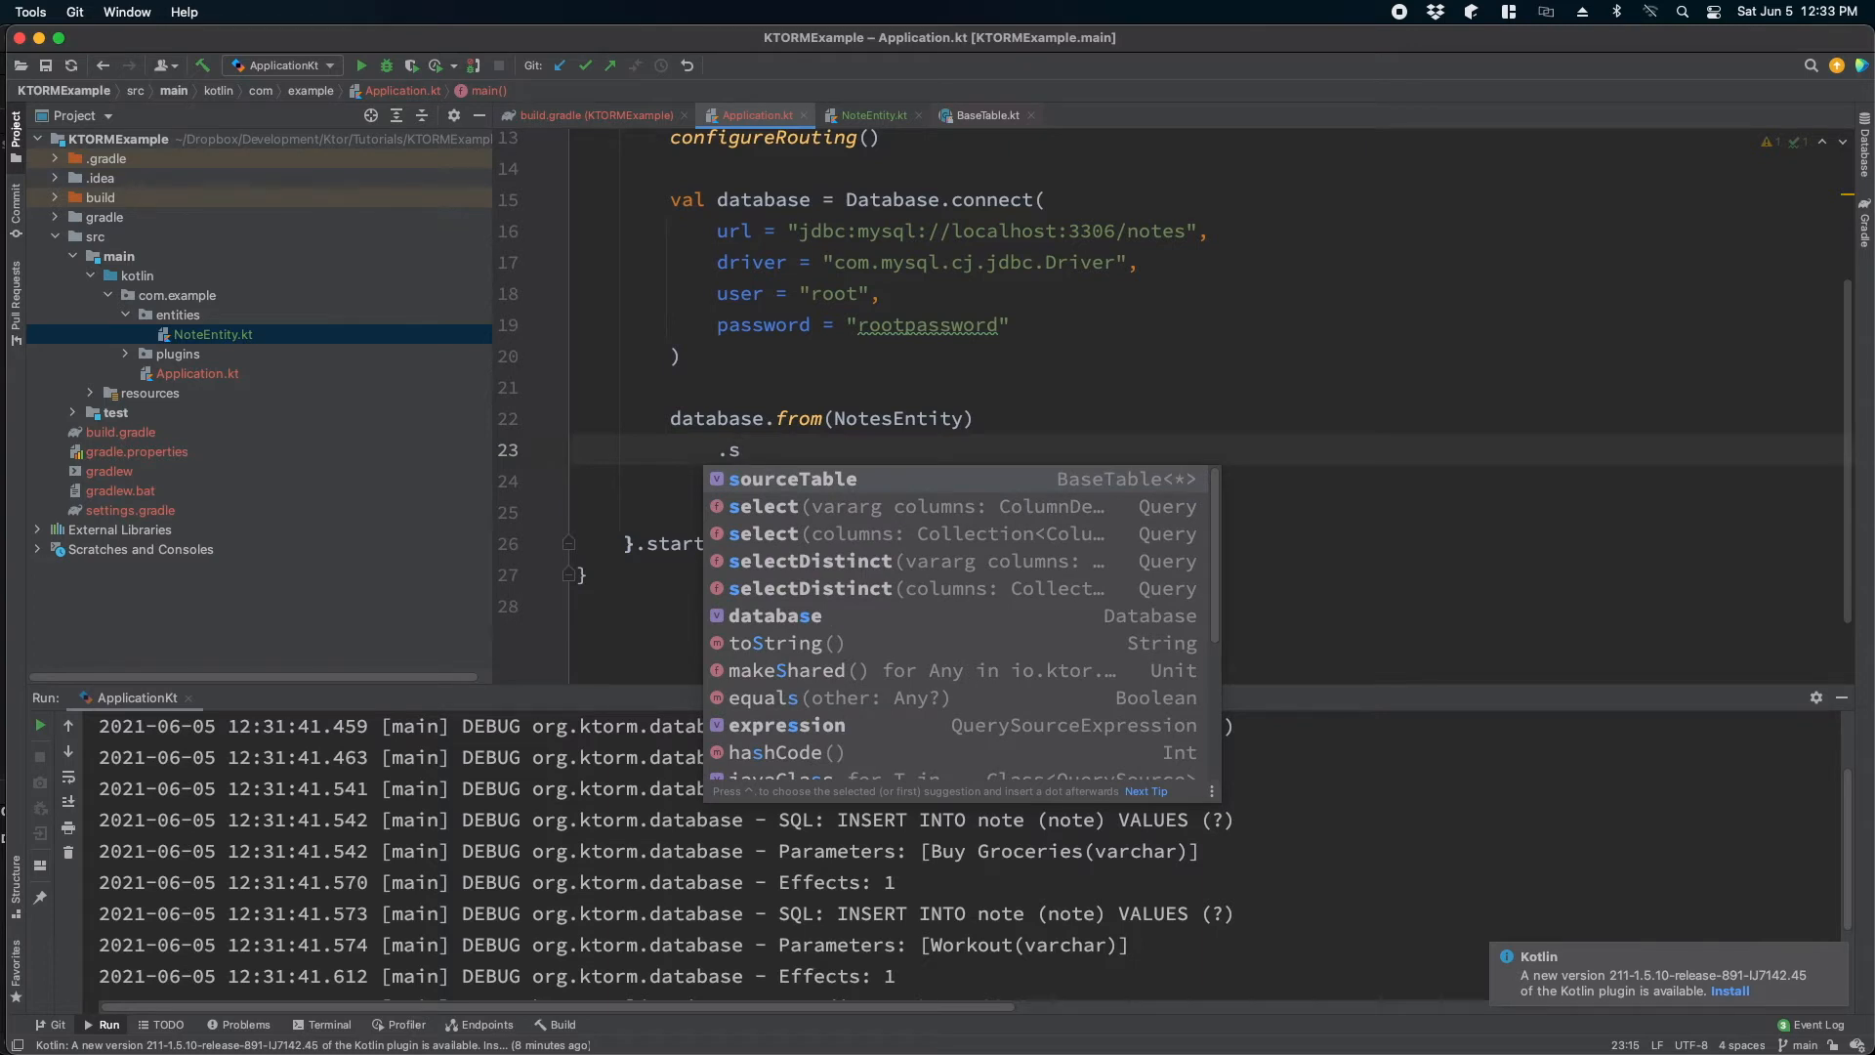
text(elect()
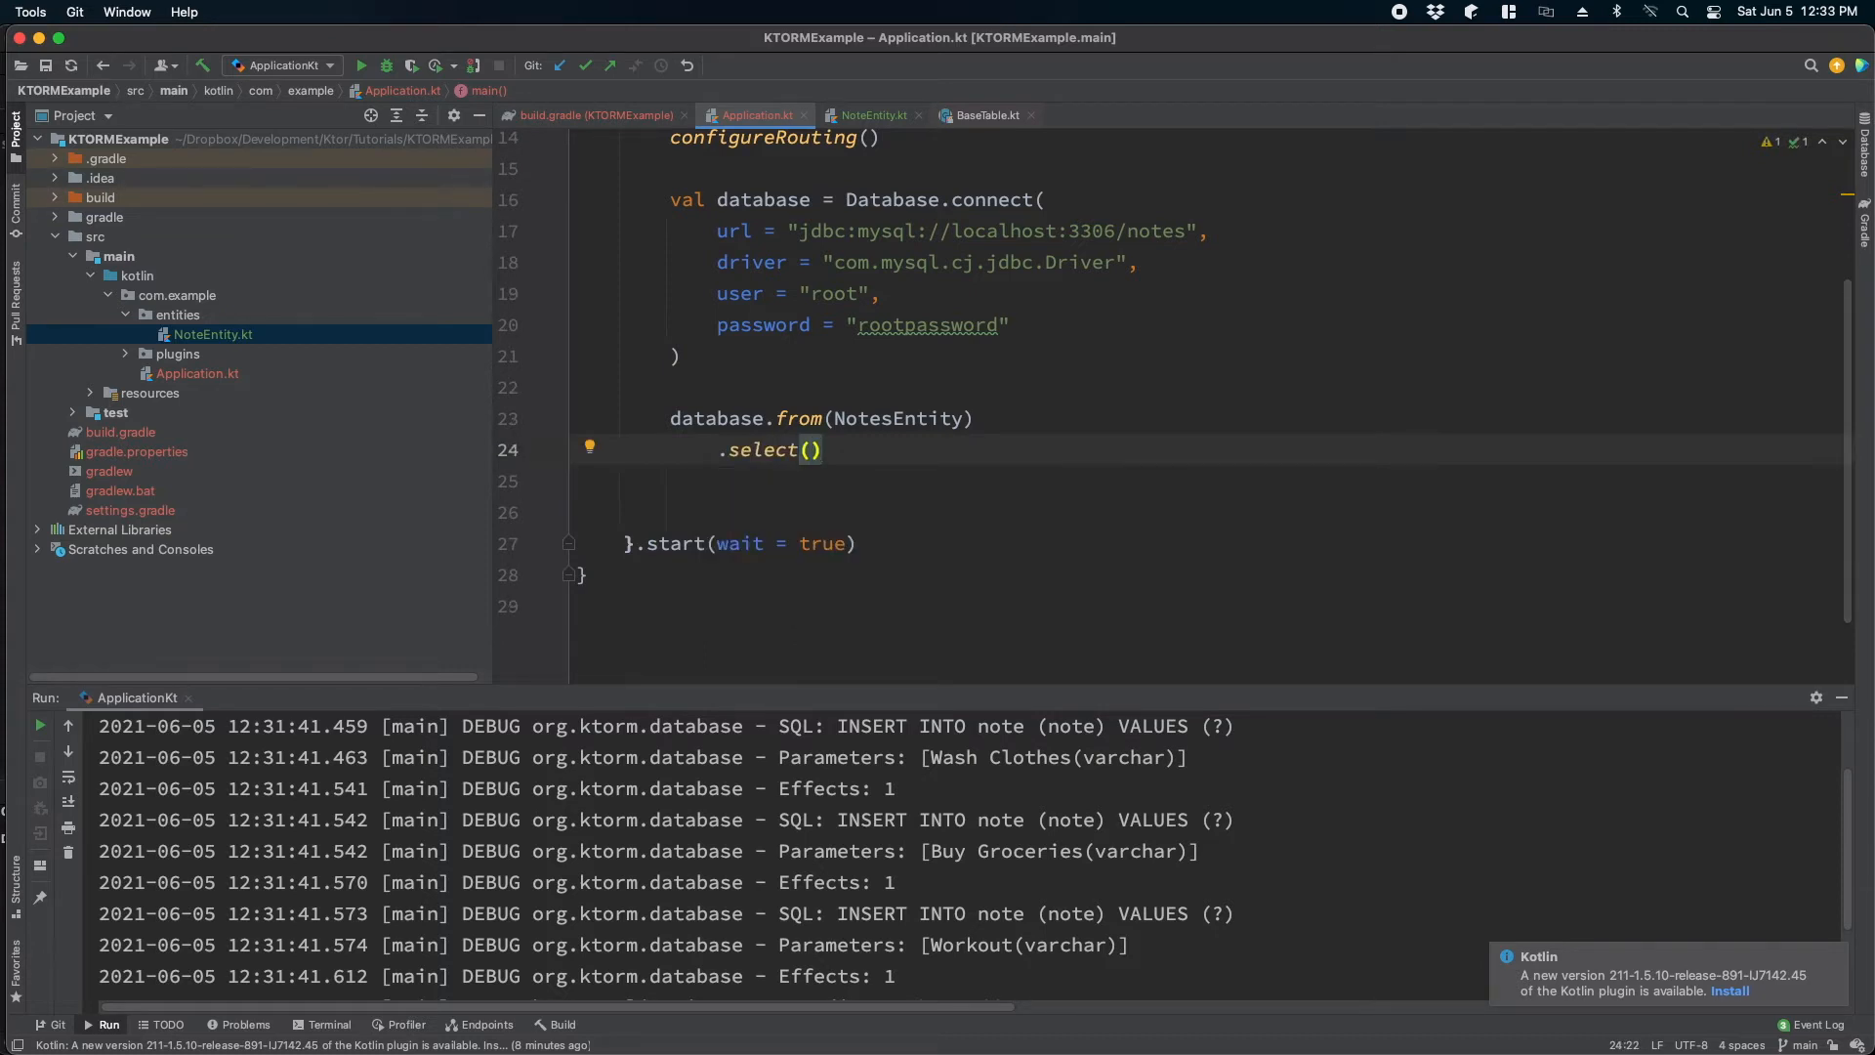
text(vo)
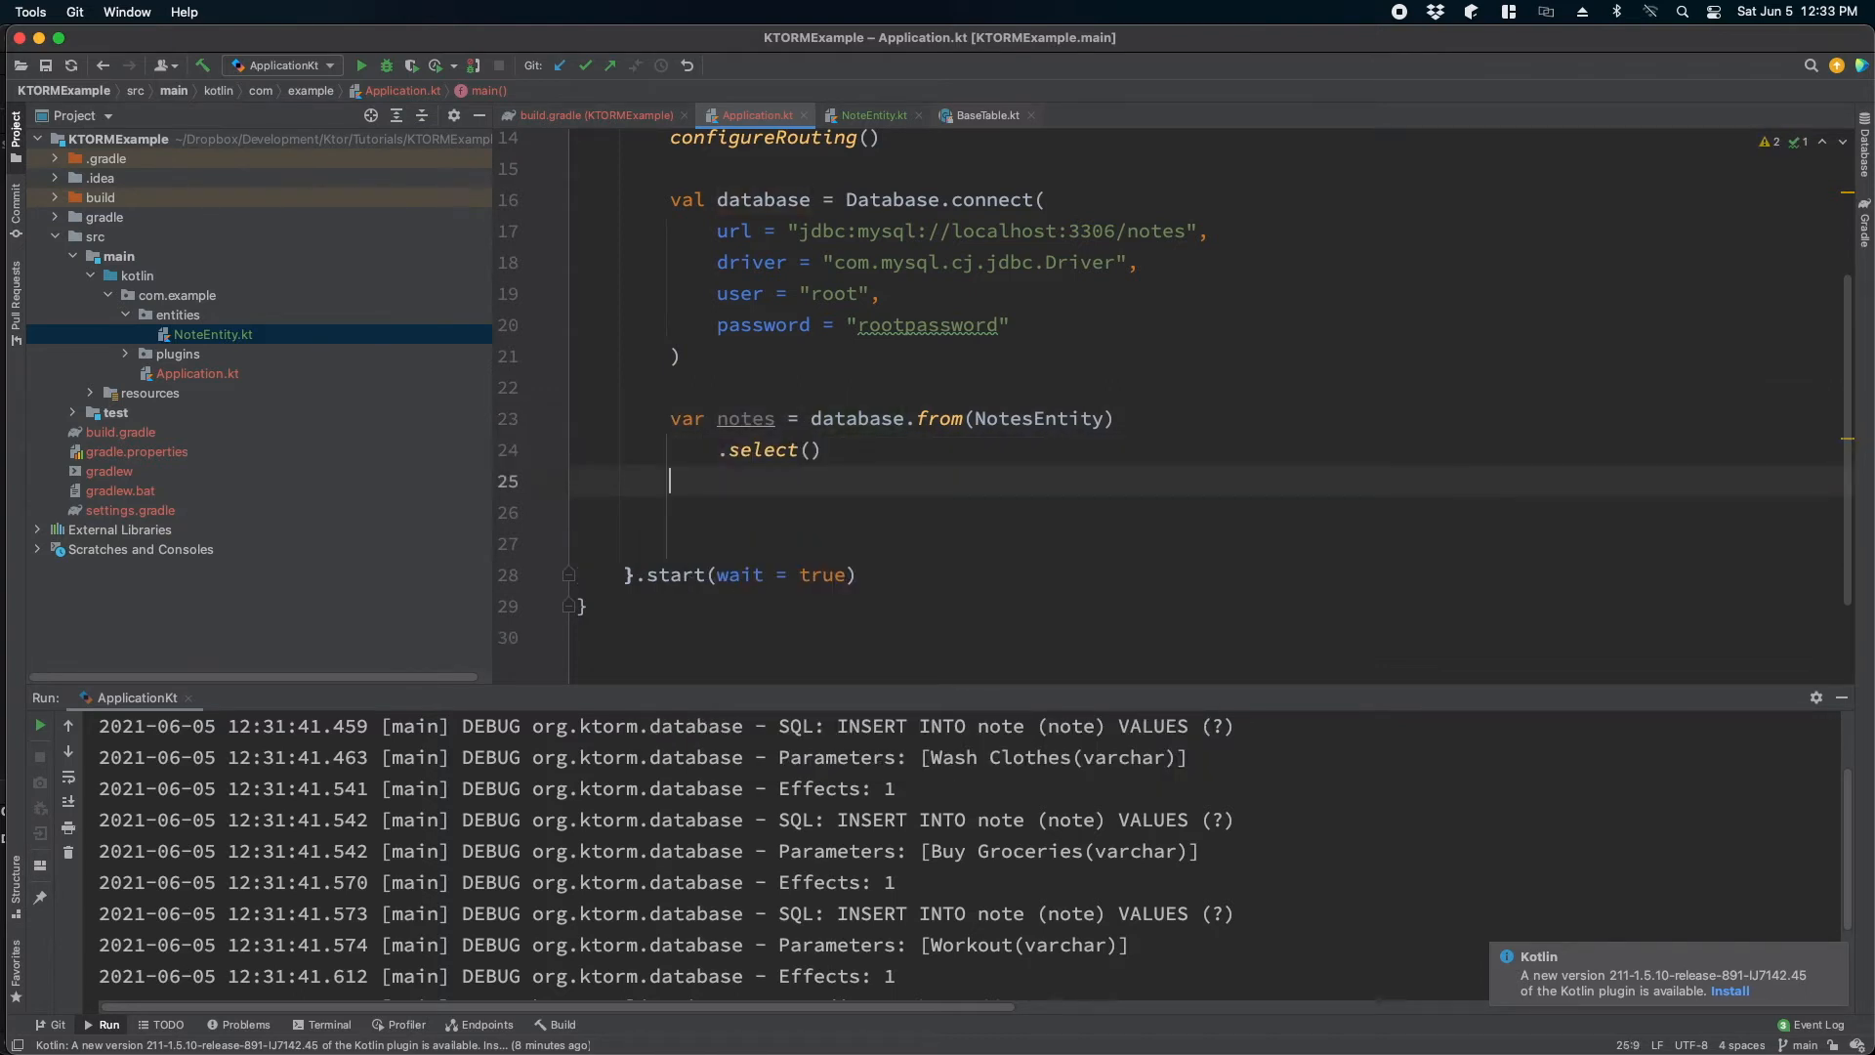
- Add a for loop iterating 'row in notes' below the query
click(670, 480)
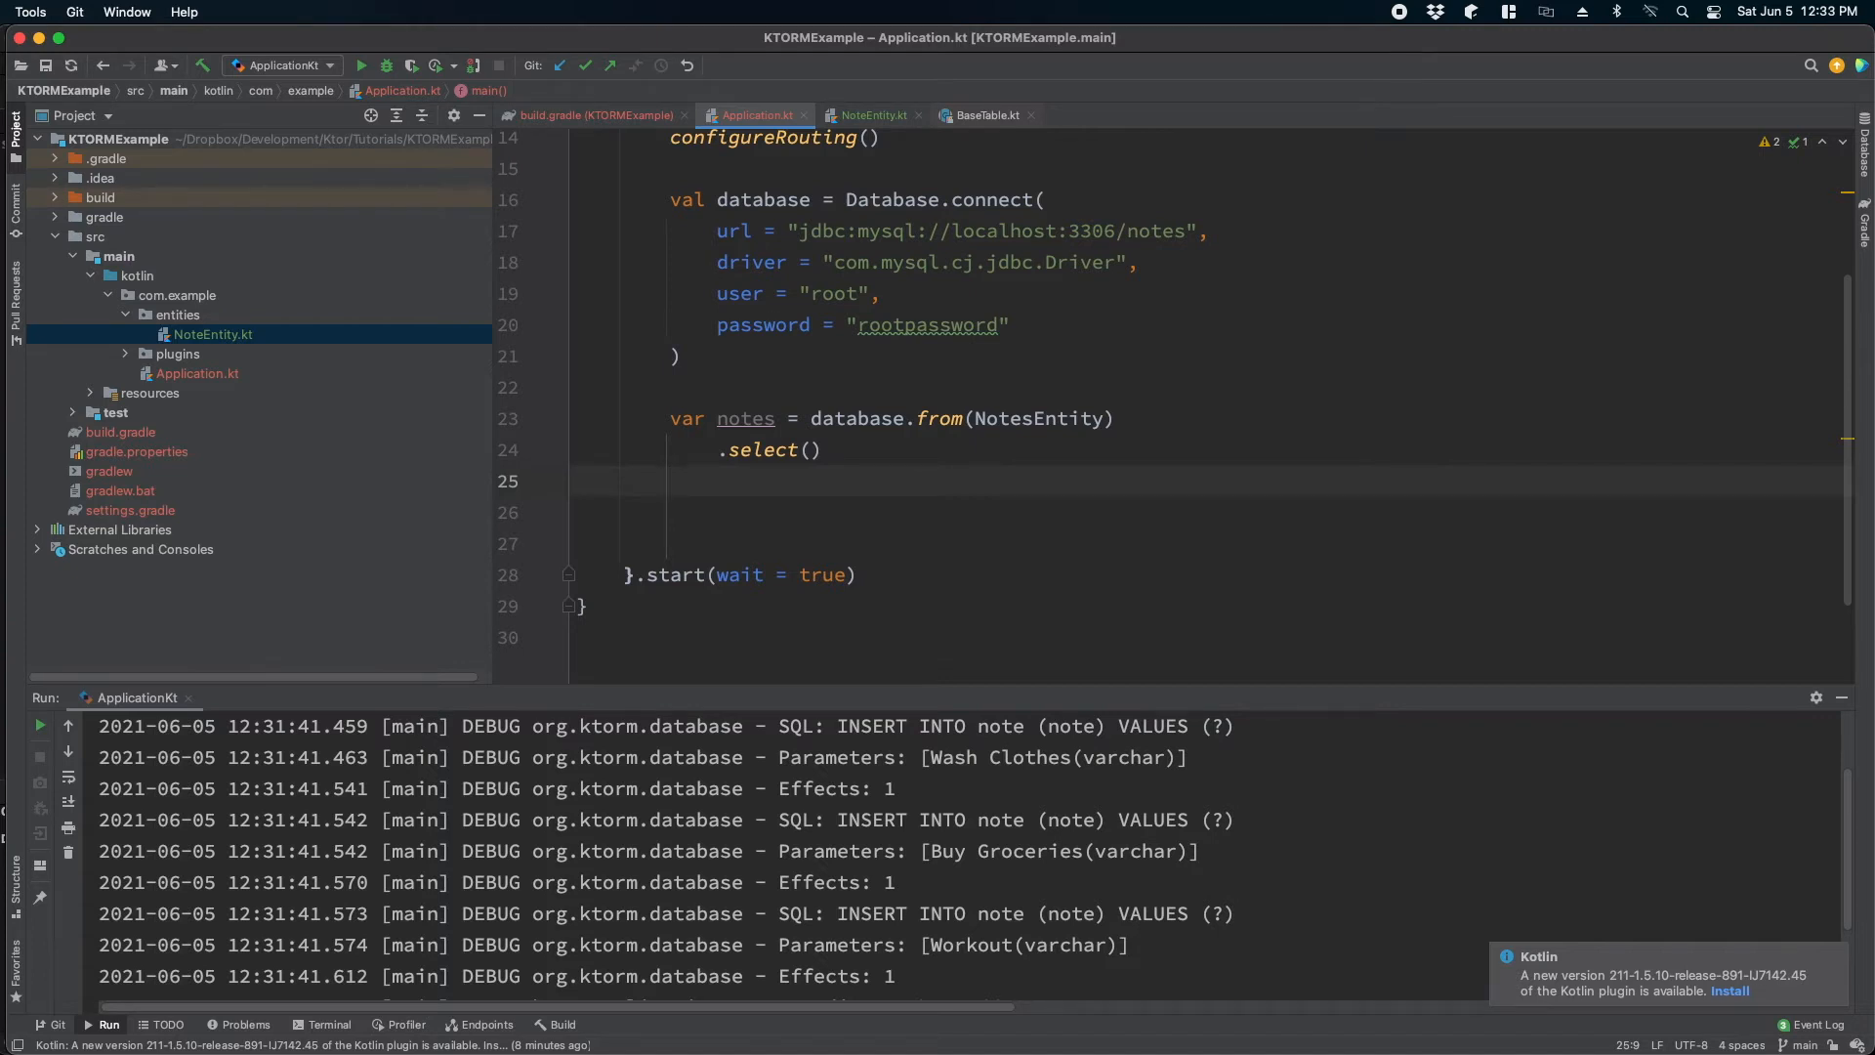
text(fpr)
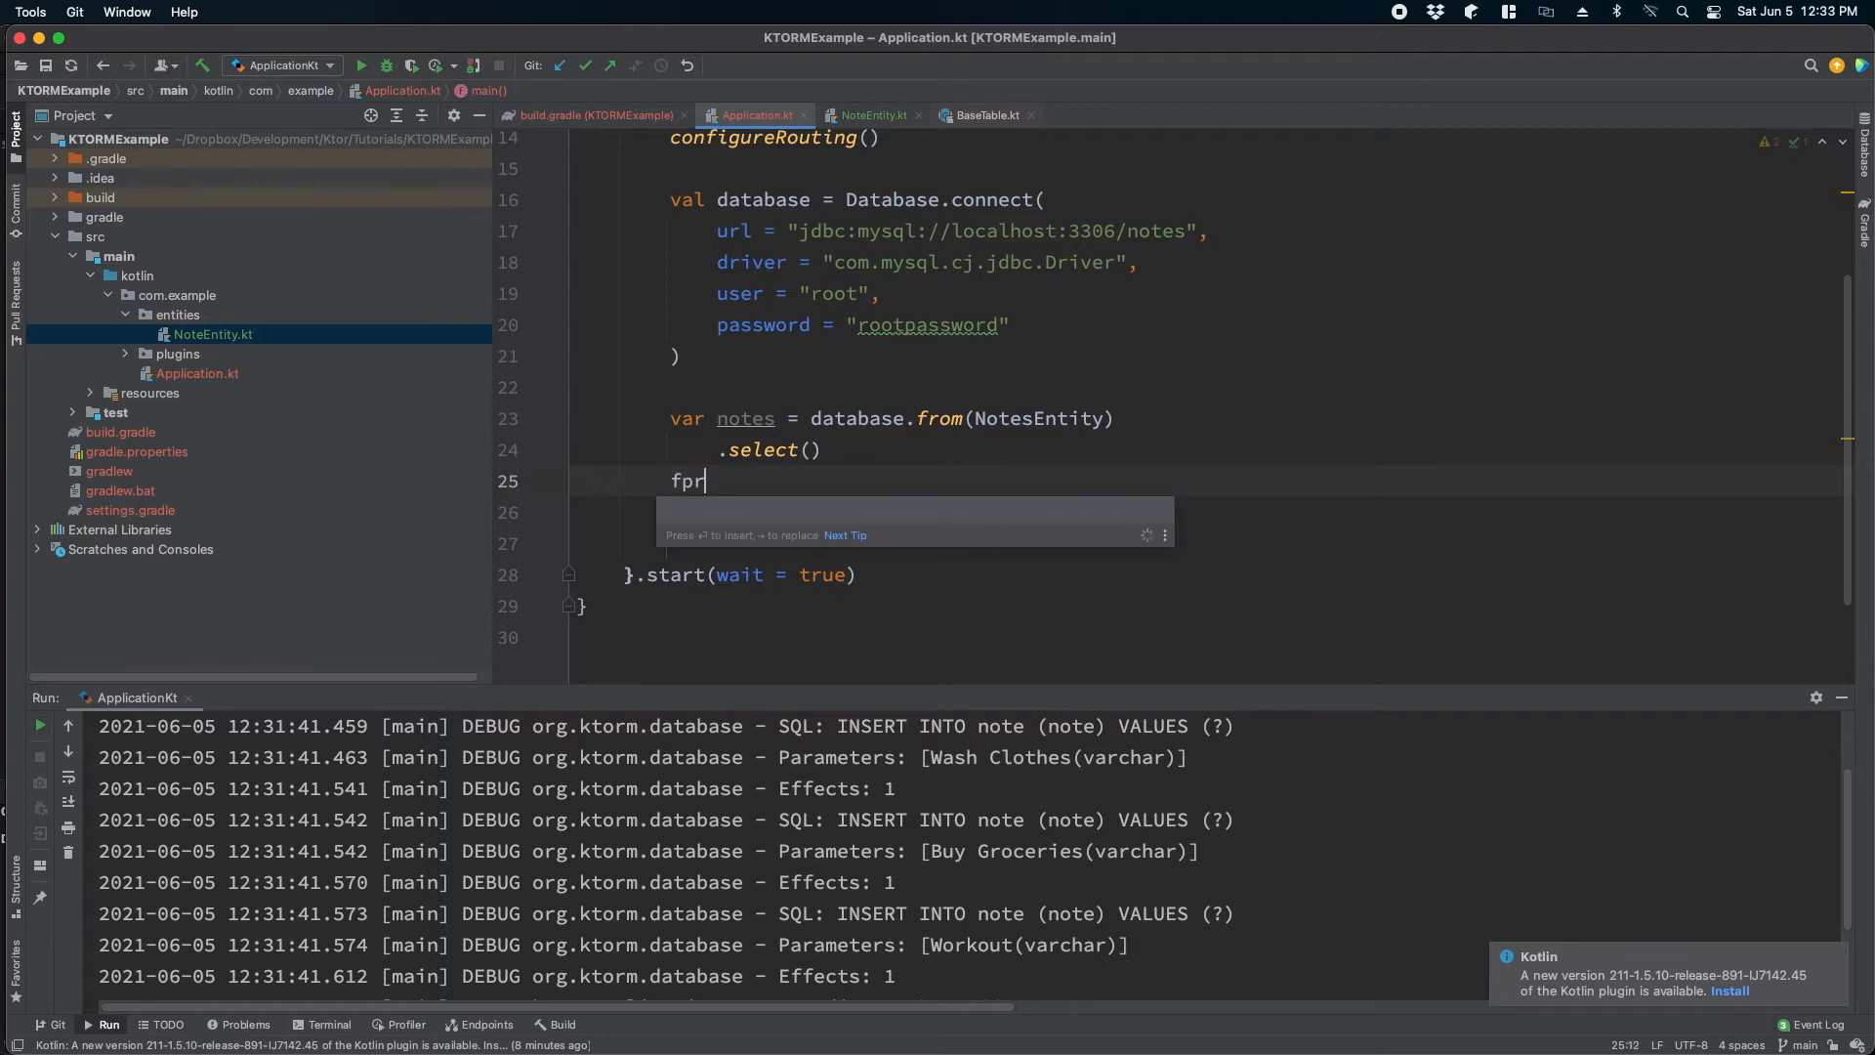
key(Backspace)
text(or( )
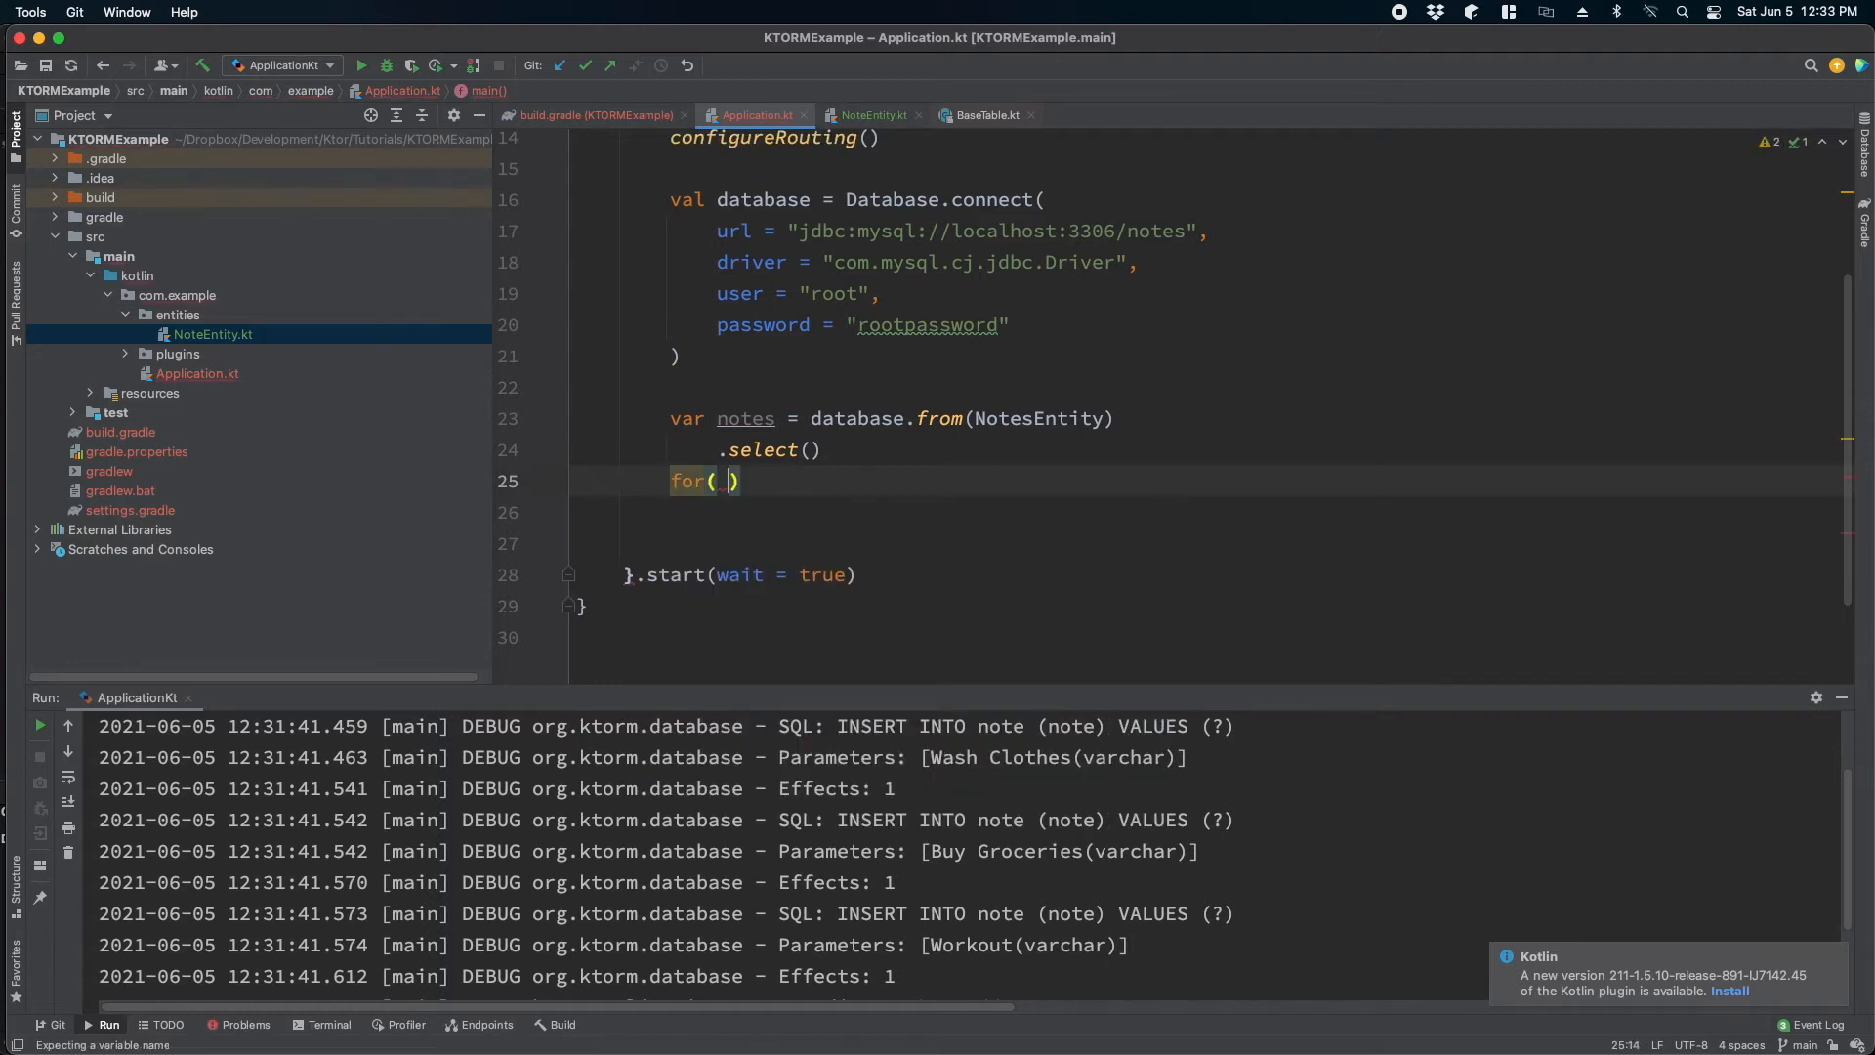
text(row in notes)
click(1172, 513)
text(println()
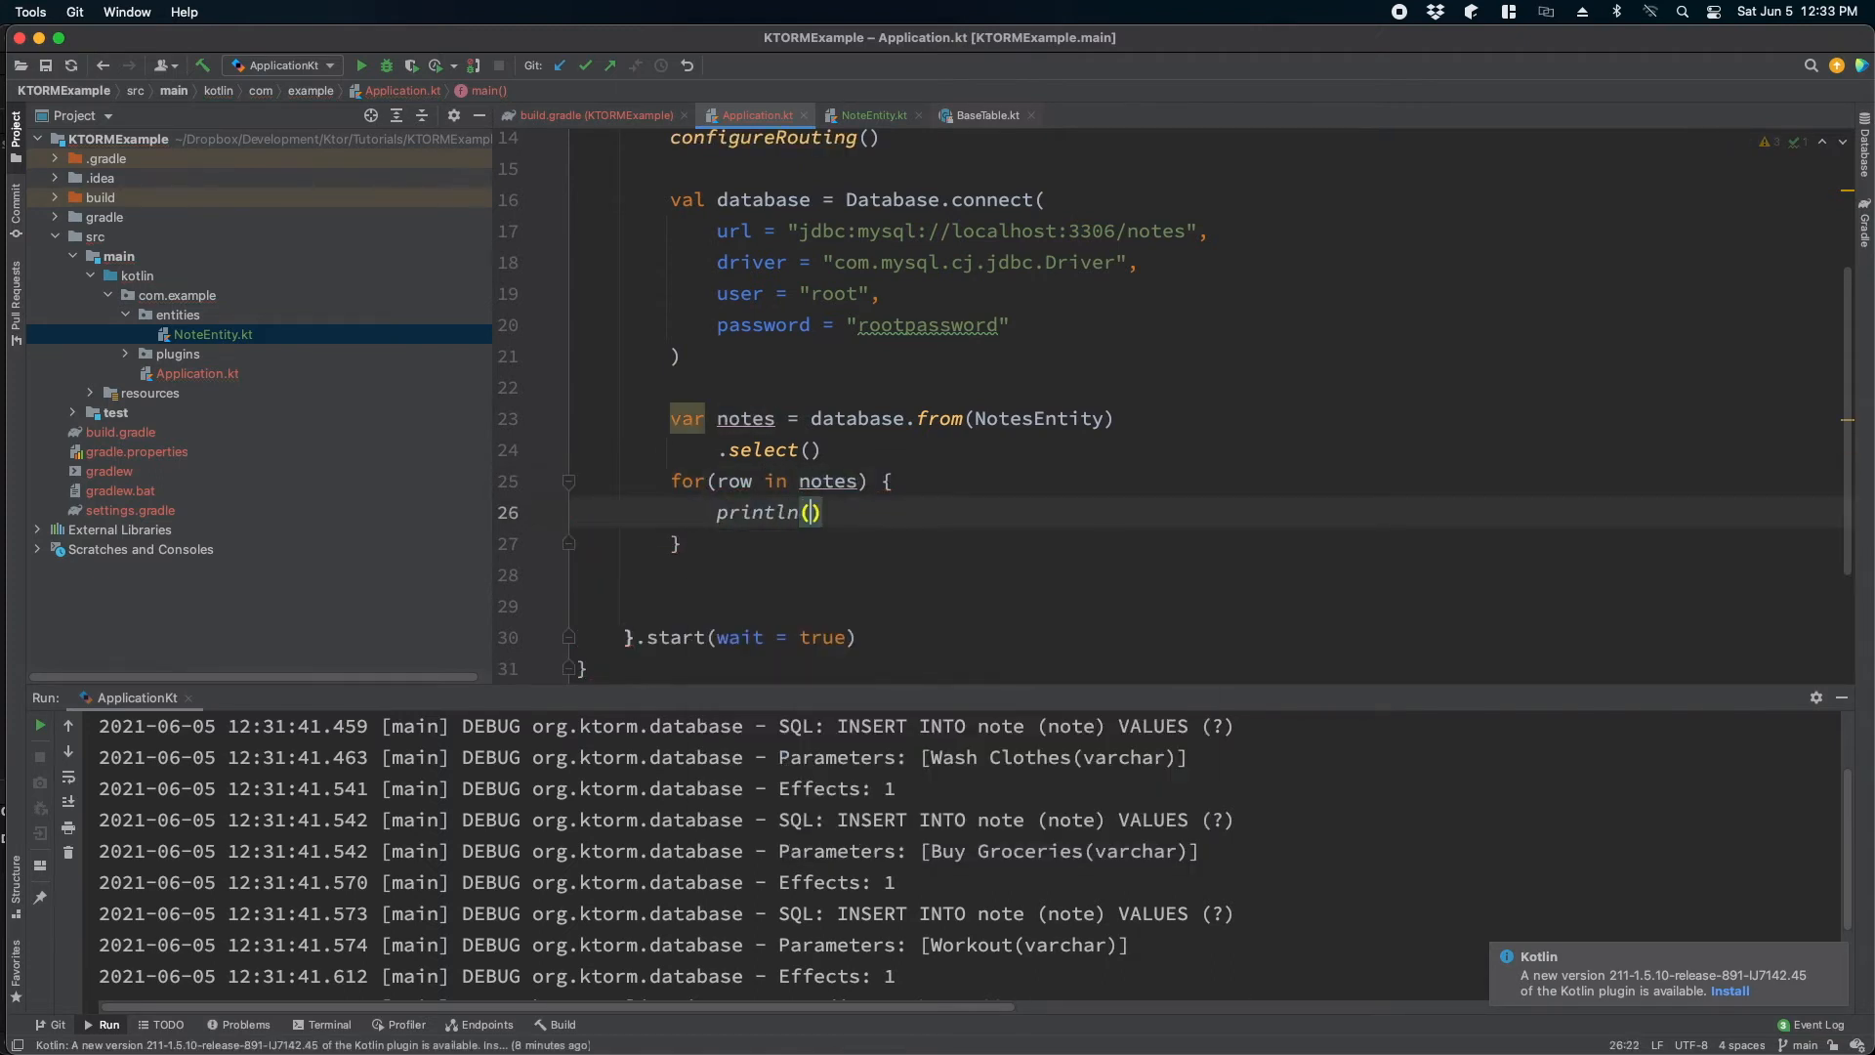
- Start the loop body with a println reading row[NotesEntity...]
text(row[])
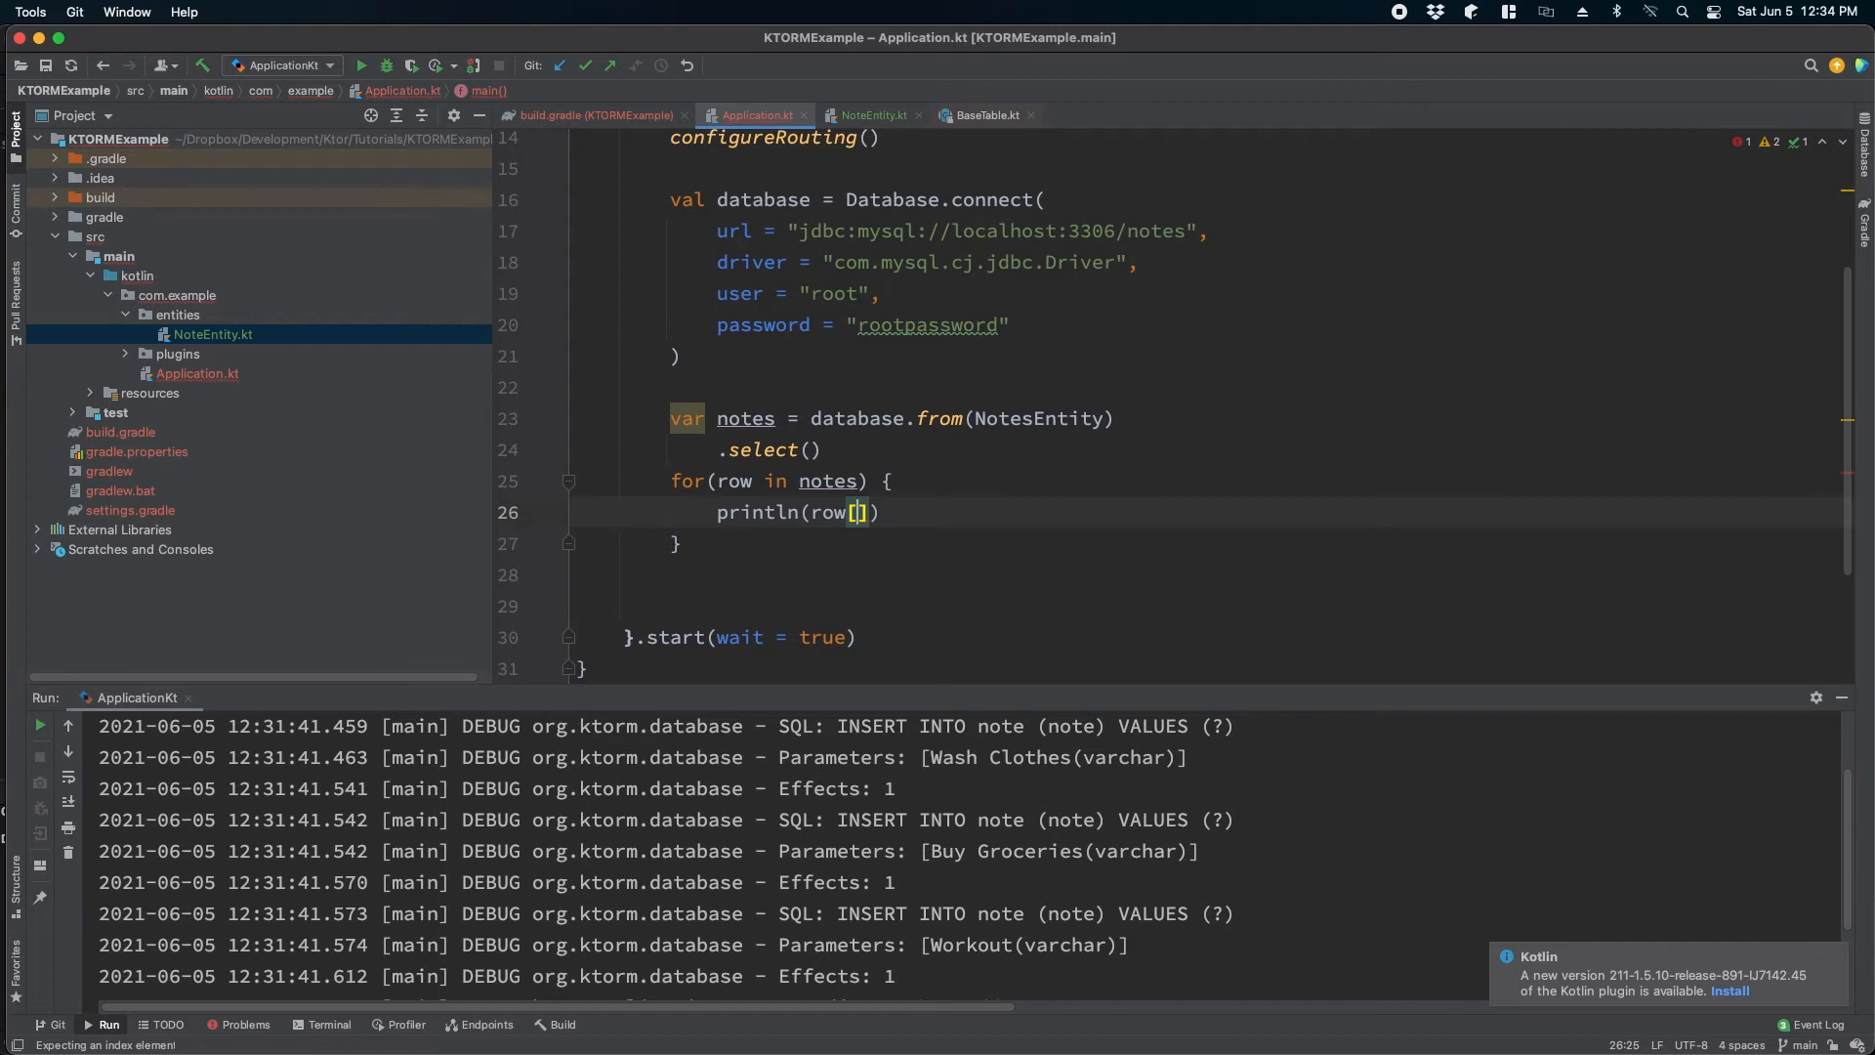
text(Not)
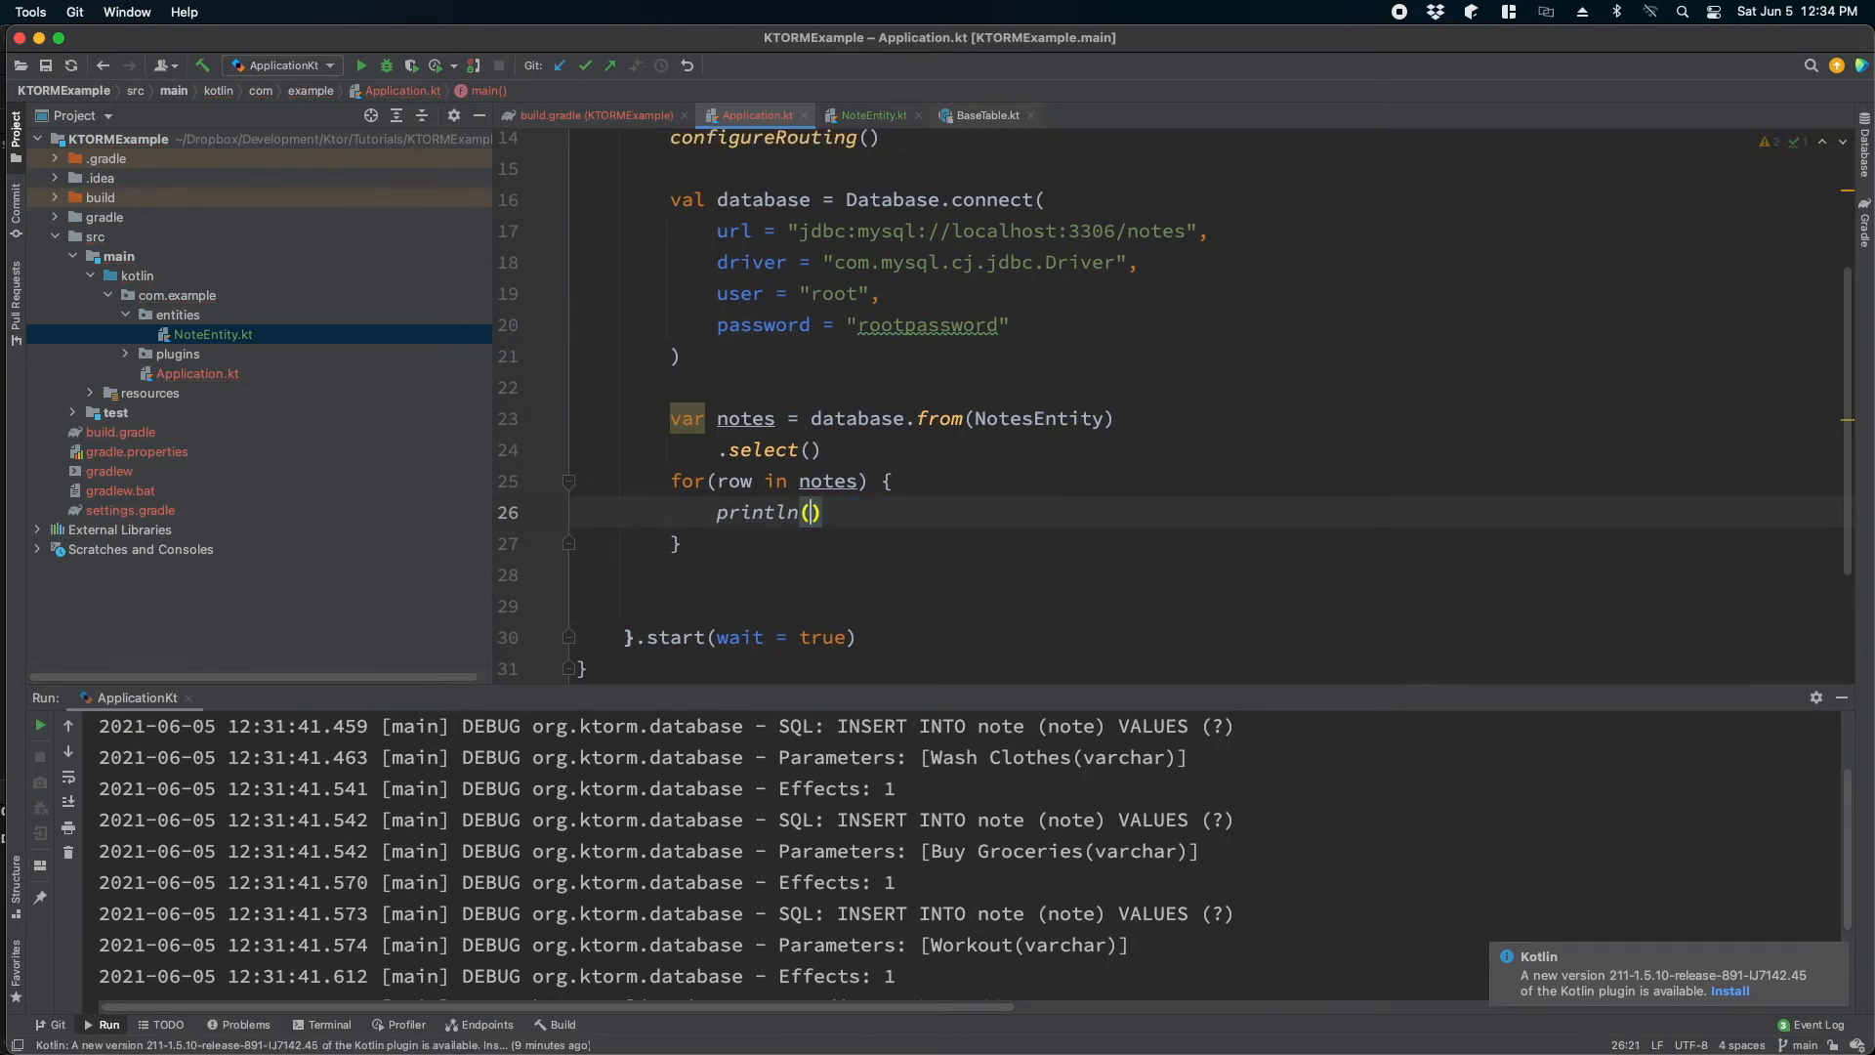
- Print "${row[NotesEntity.id]}: ${row[NotesEntity.note]}" for each row and rerun the app
text("")
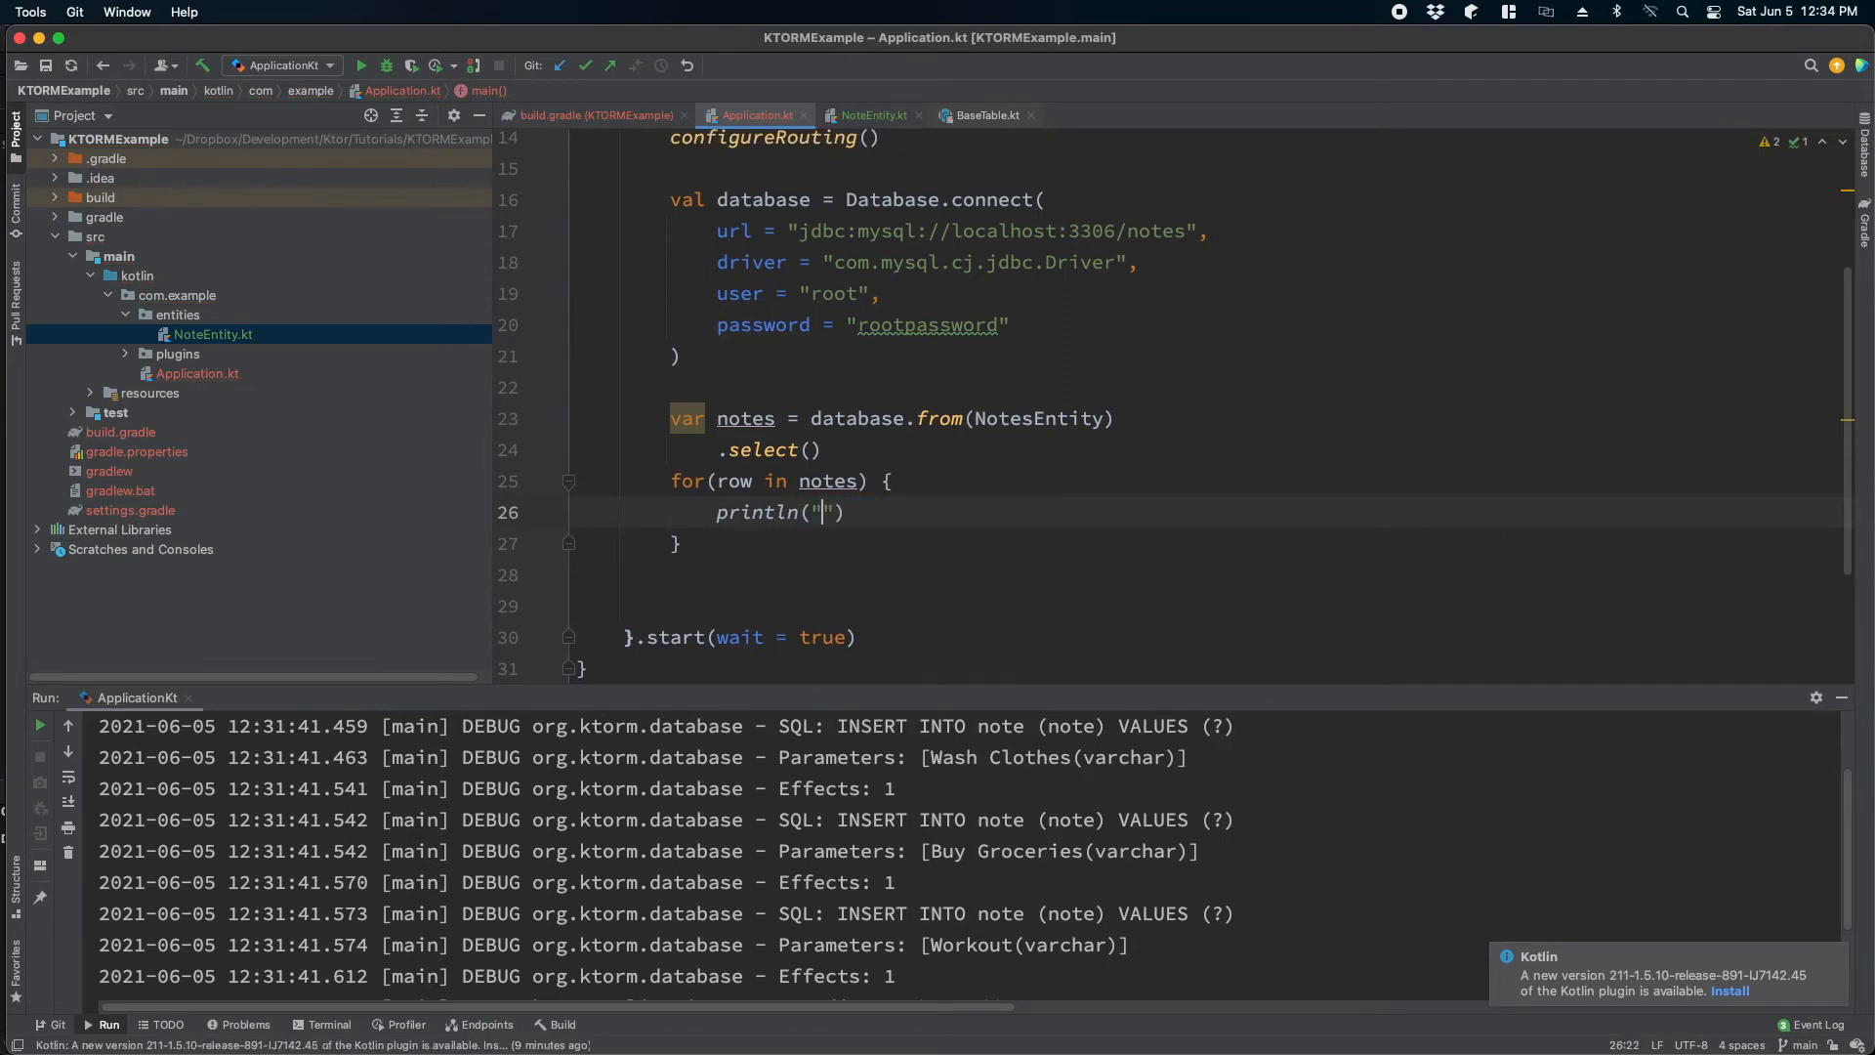
text(${})
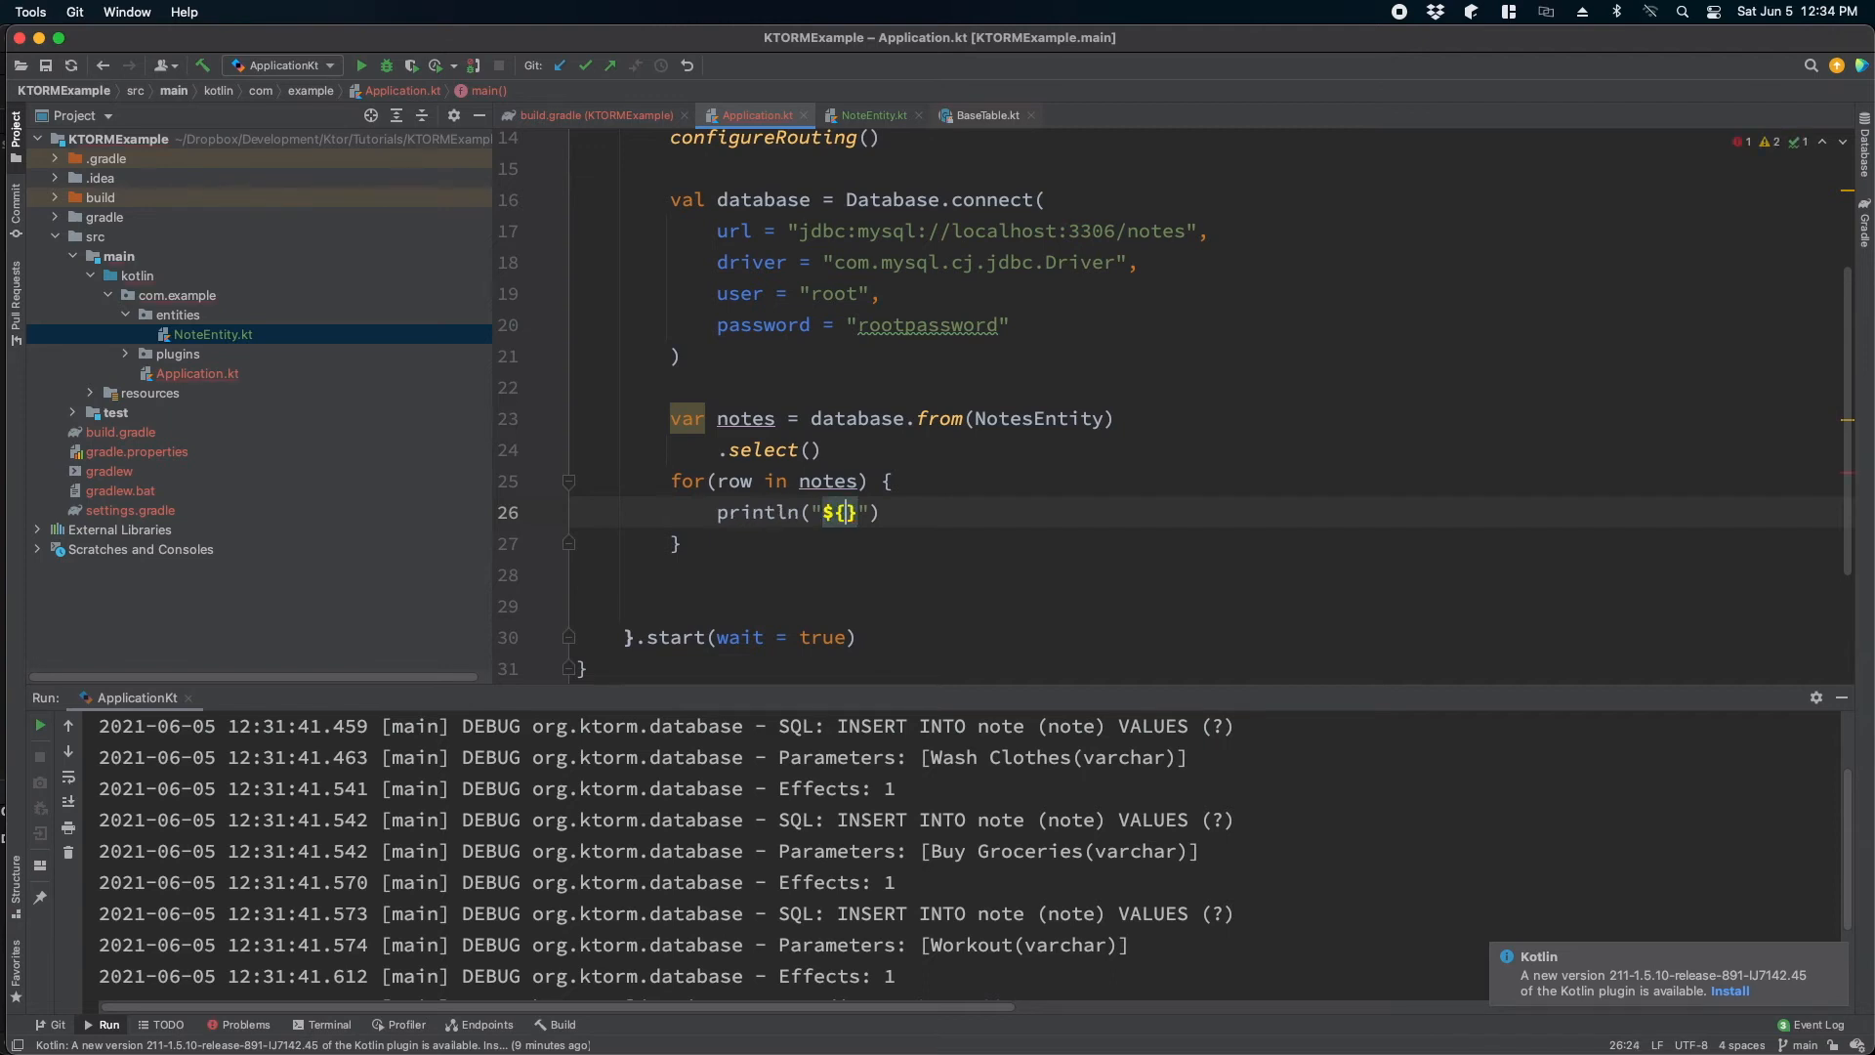
text(row[NotesEntity.)
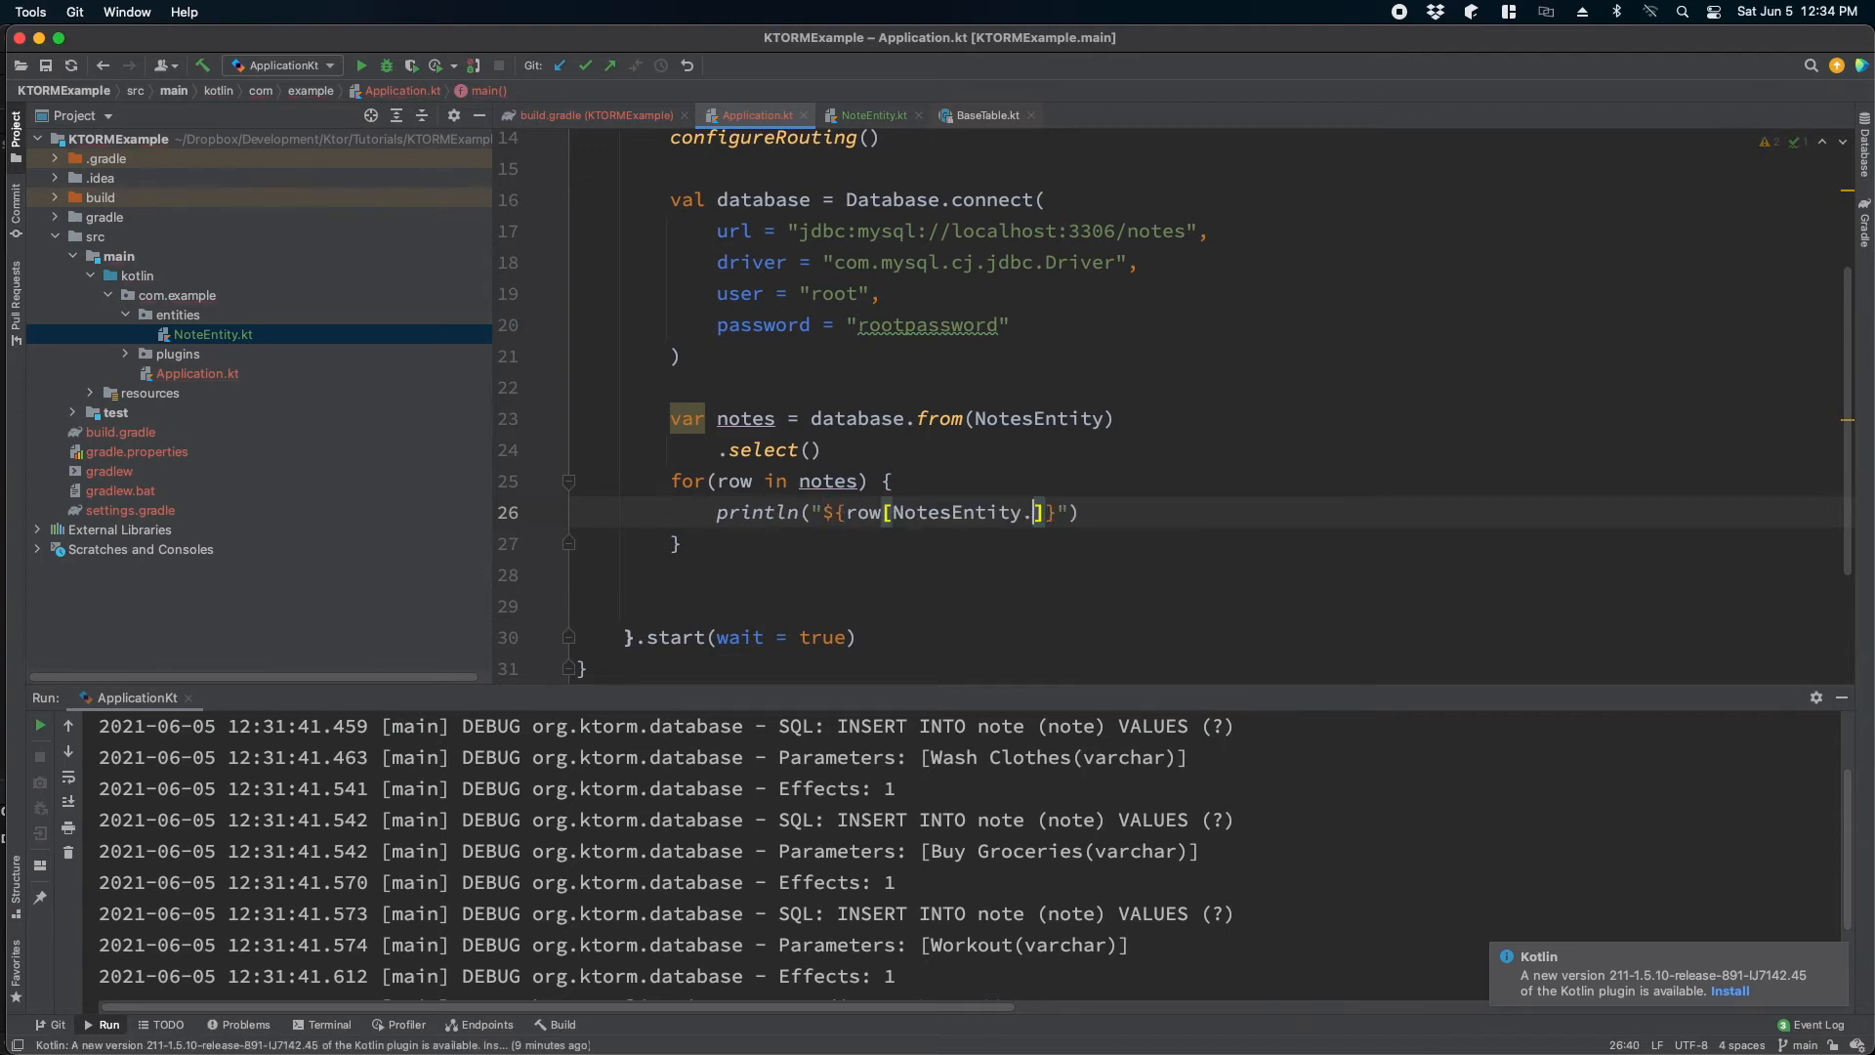
text(id)
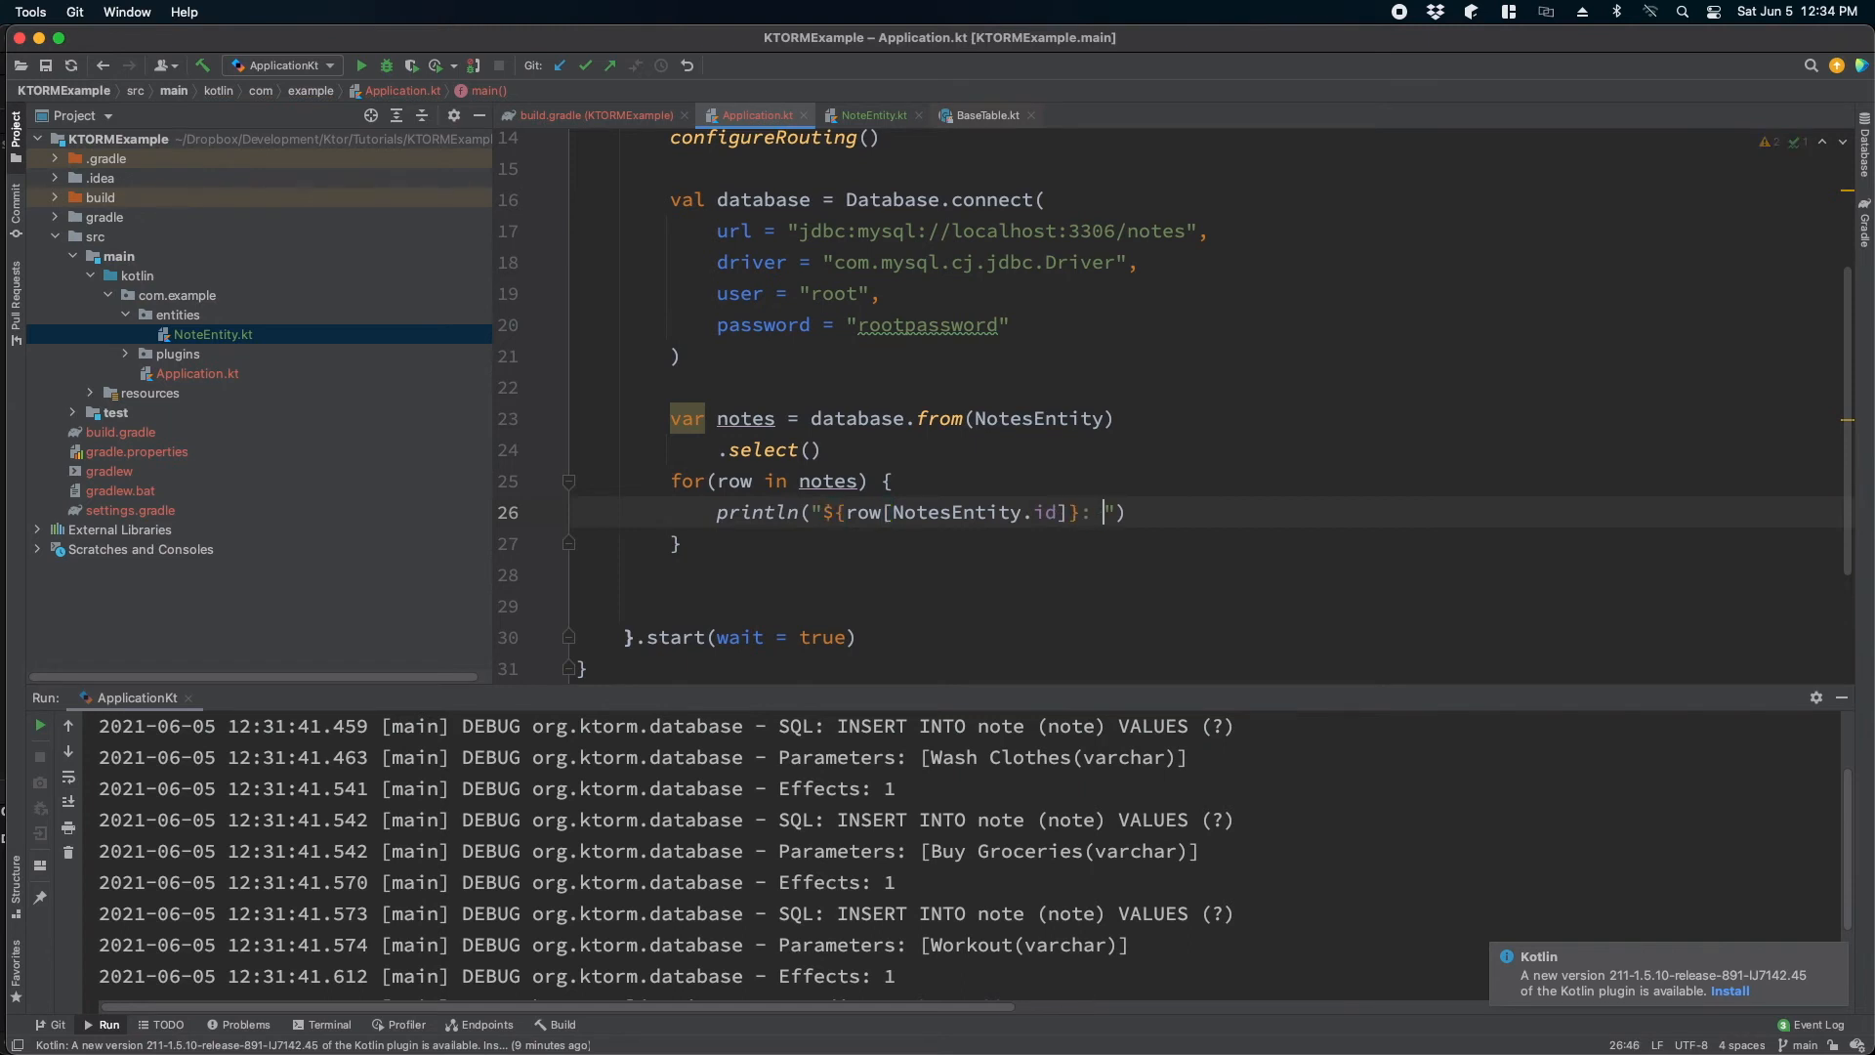
text(${row[NotesEntity.note]})
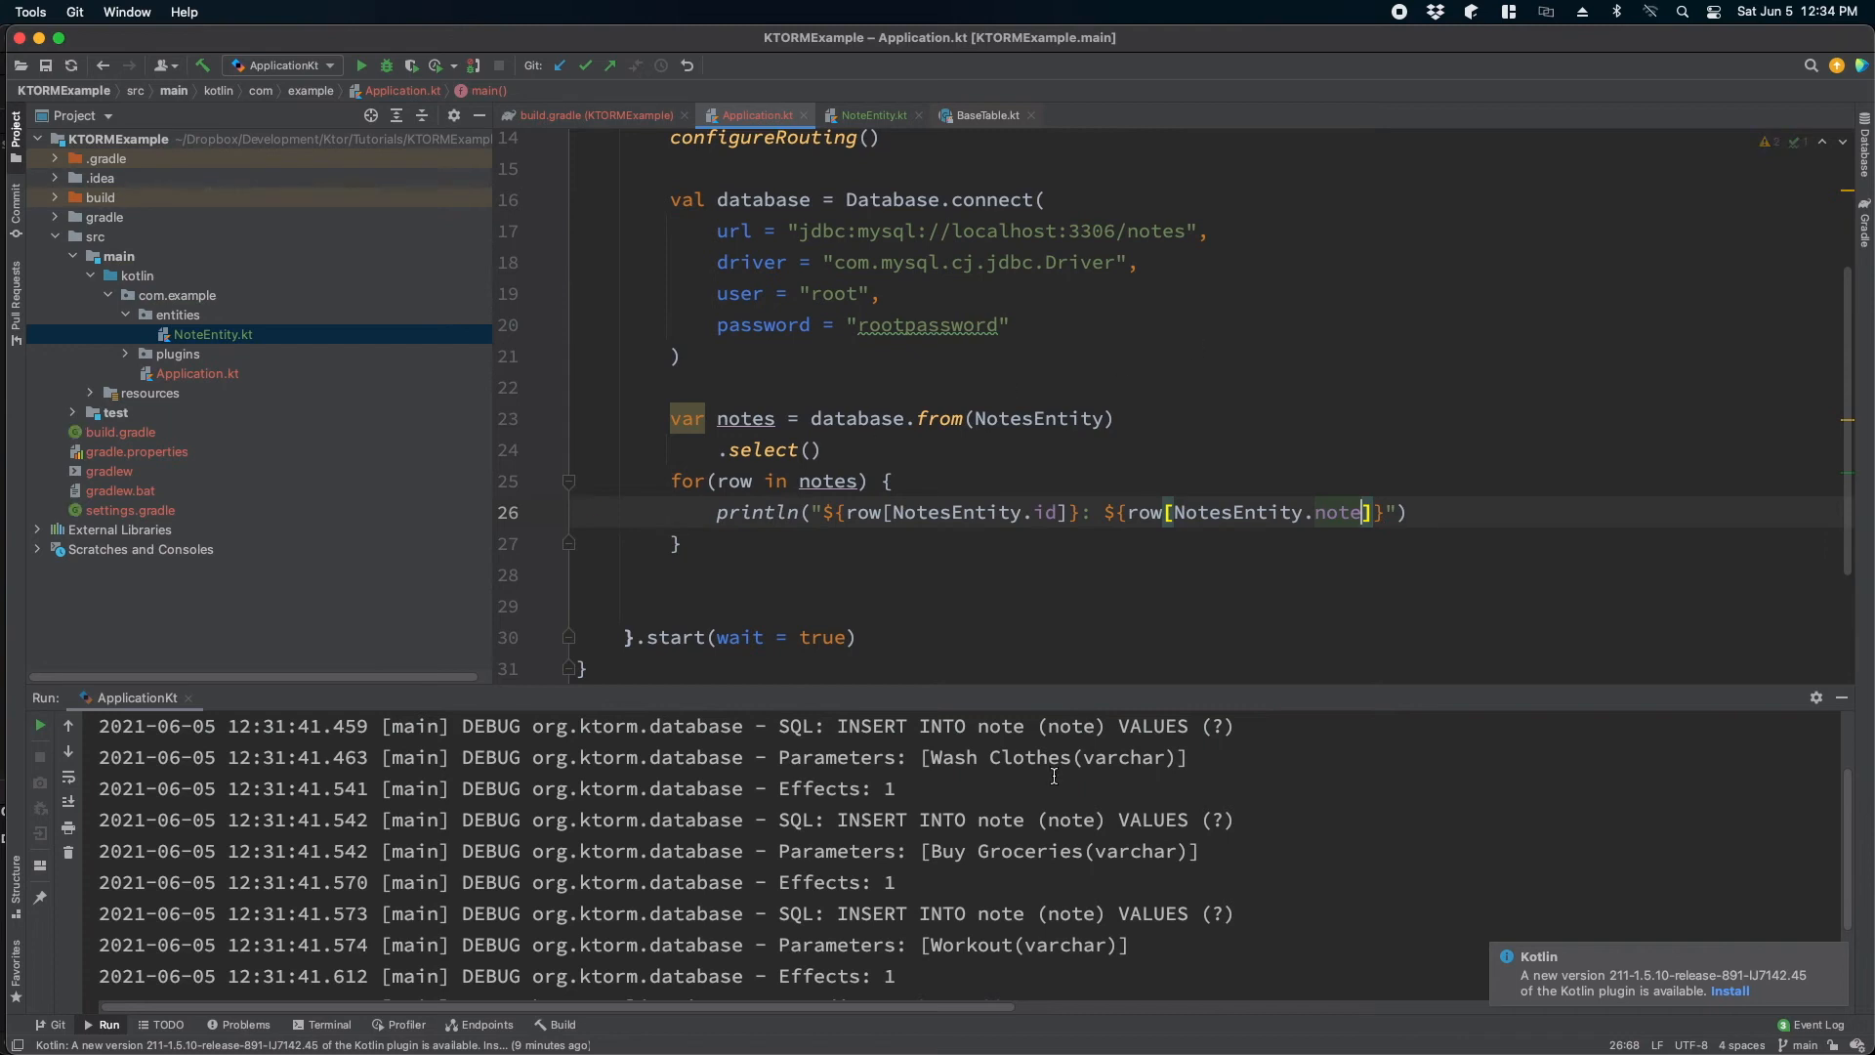
click(384, 65)
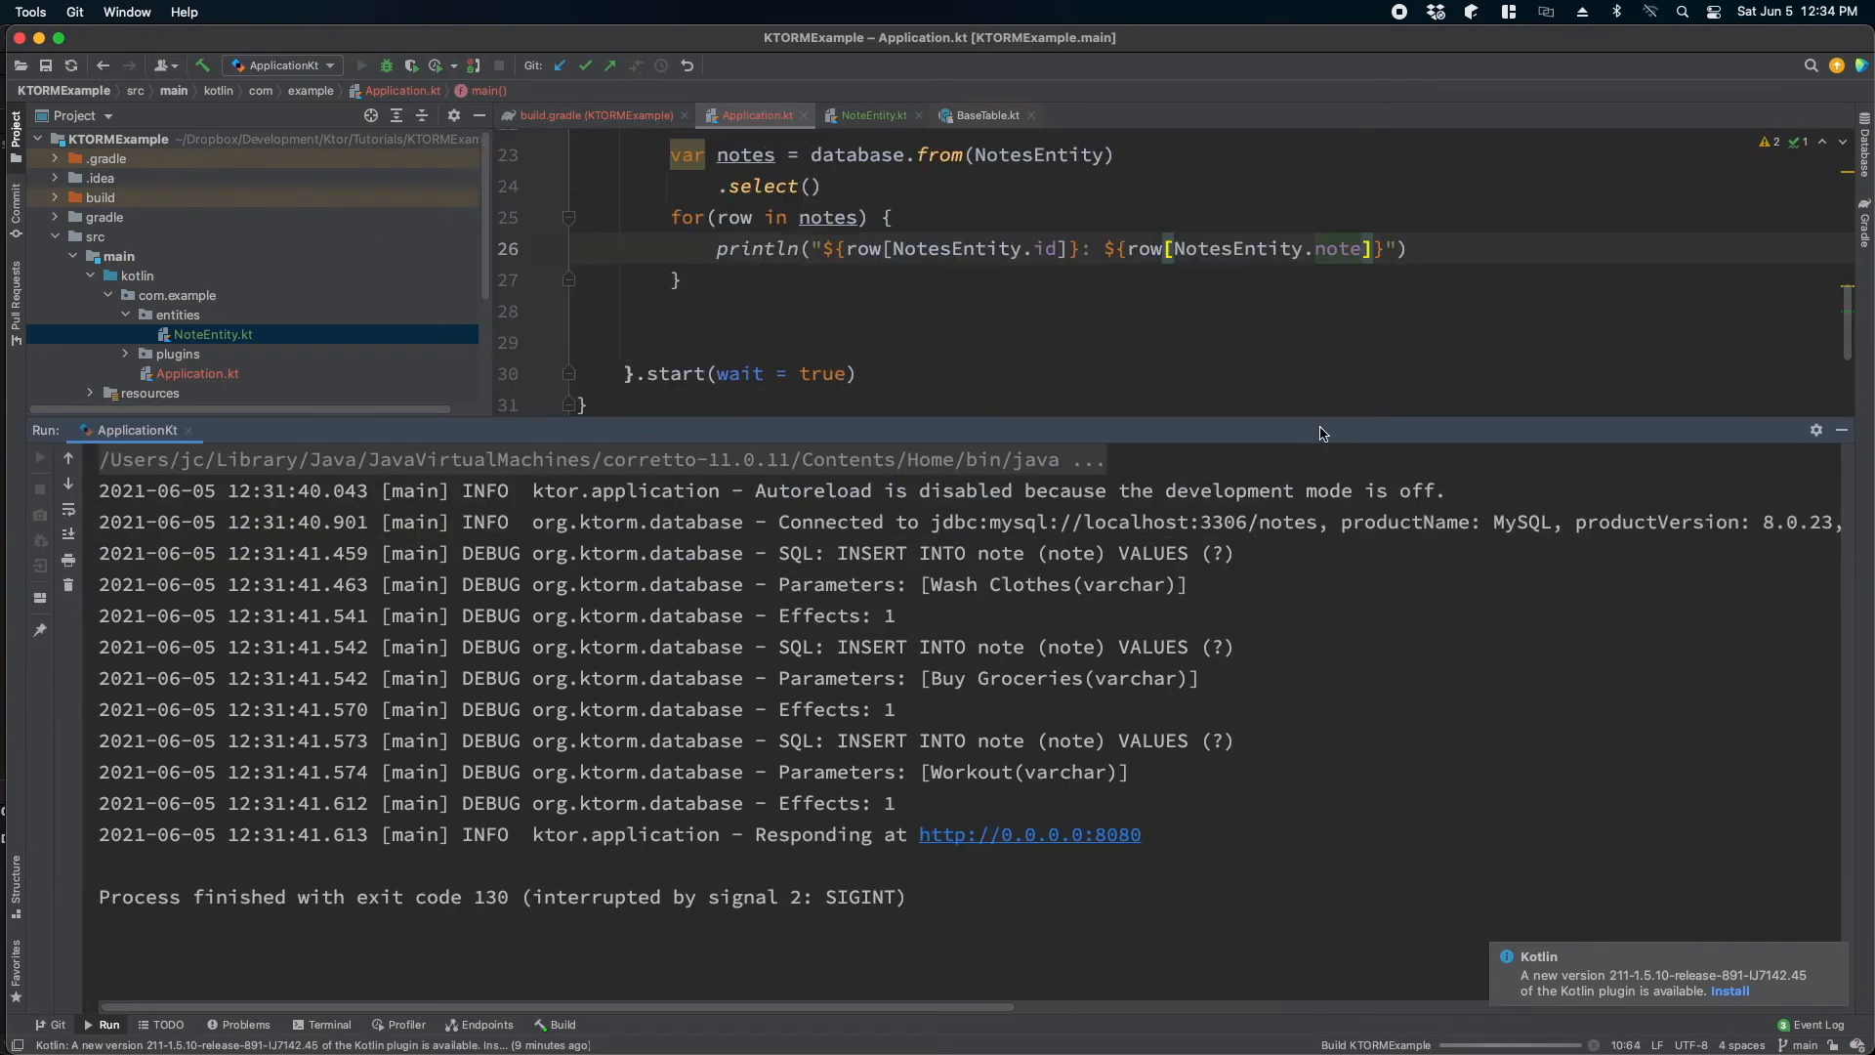
- Rerun and check the console lists notes 1: Study Ktor through 4: Workout
click(361, 65)
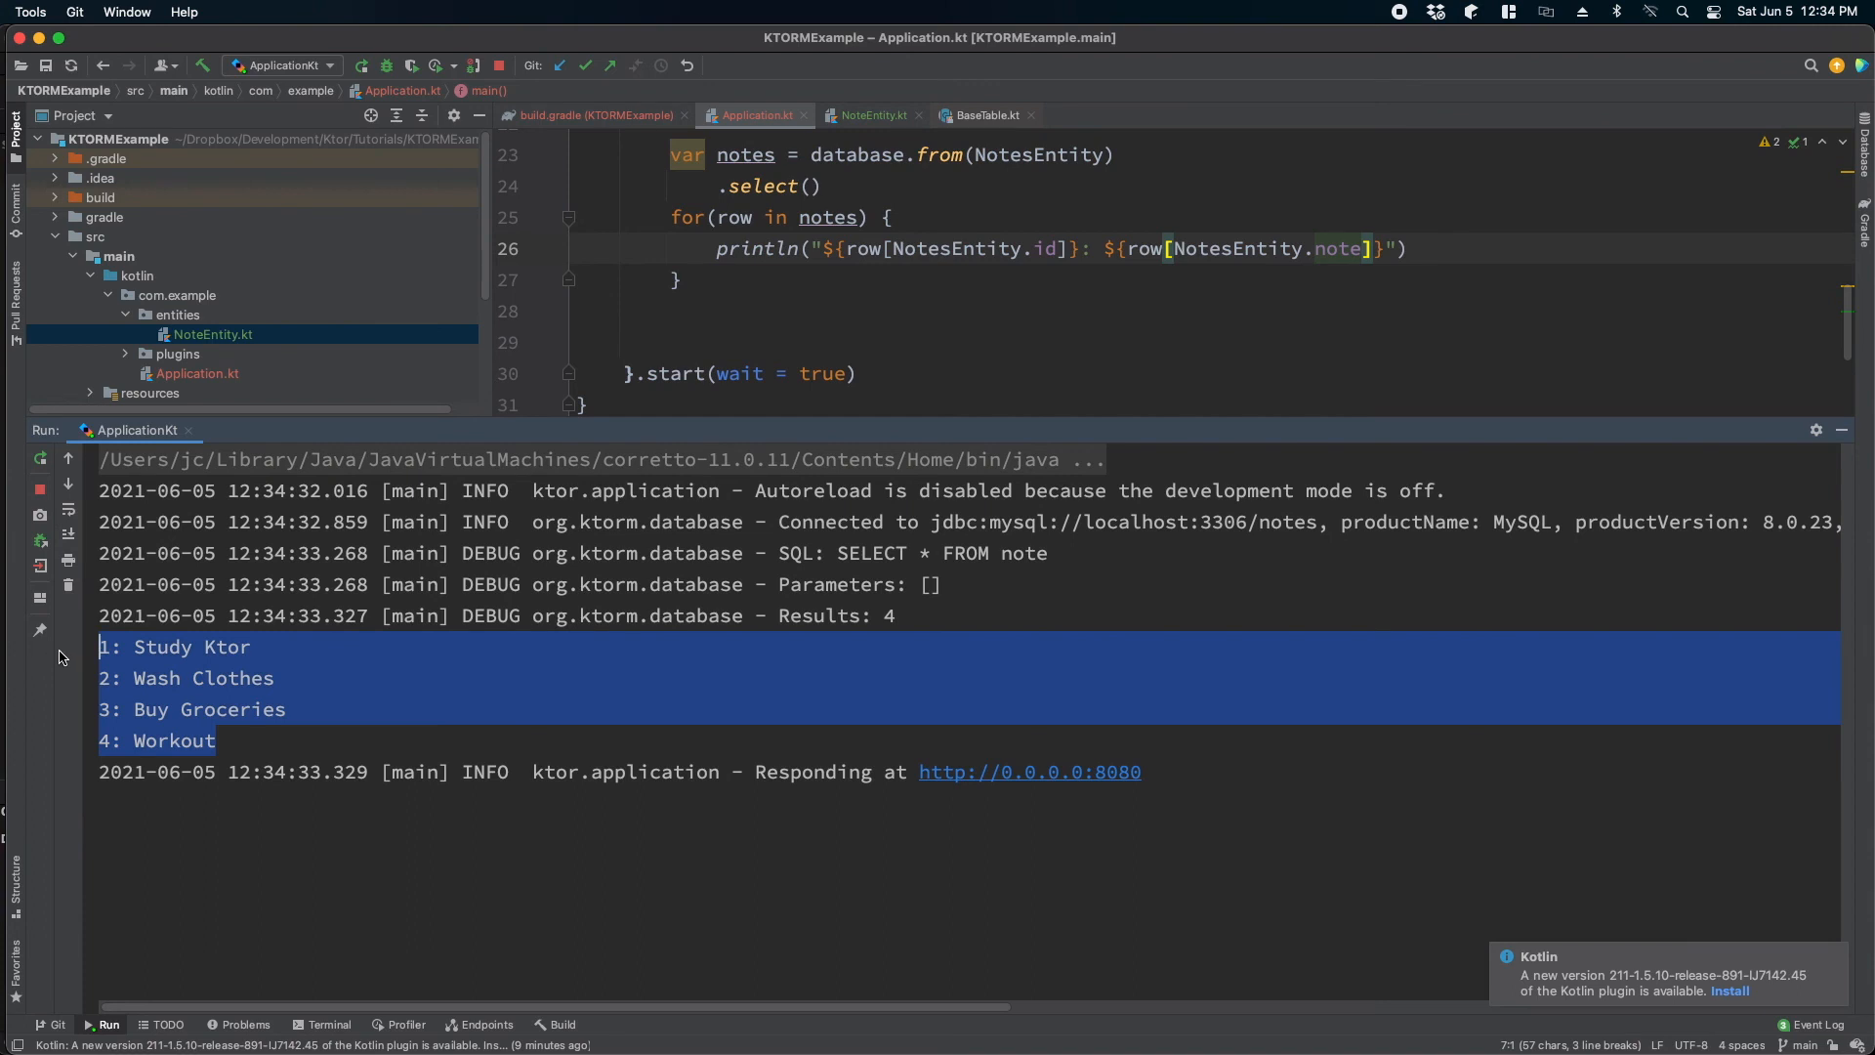
mouse_move(905, 458)
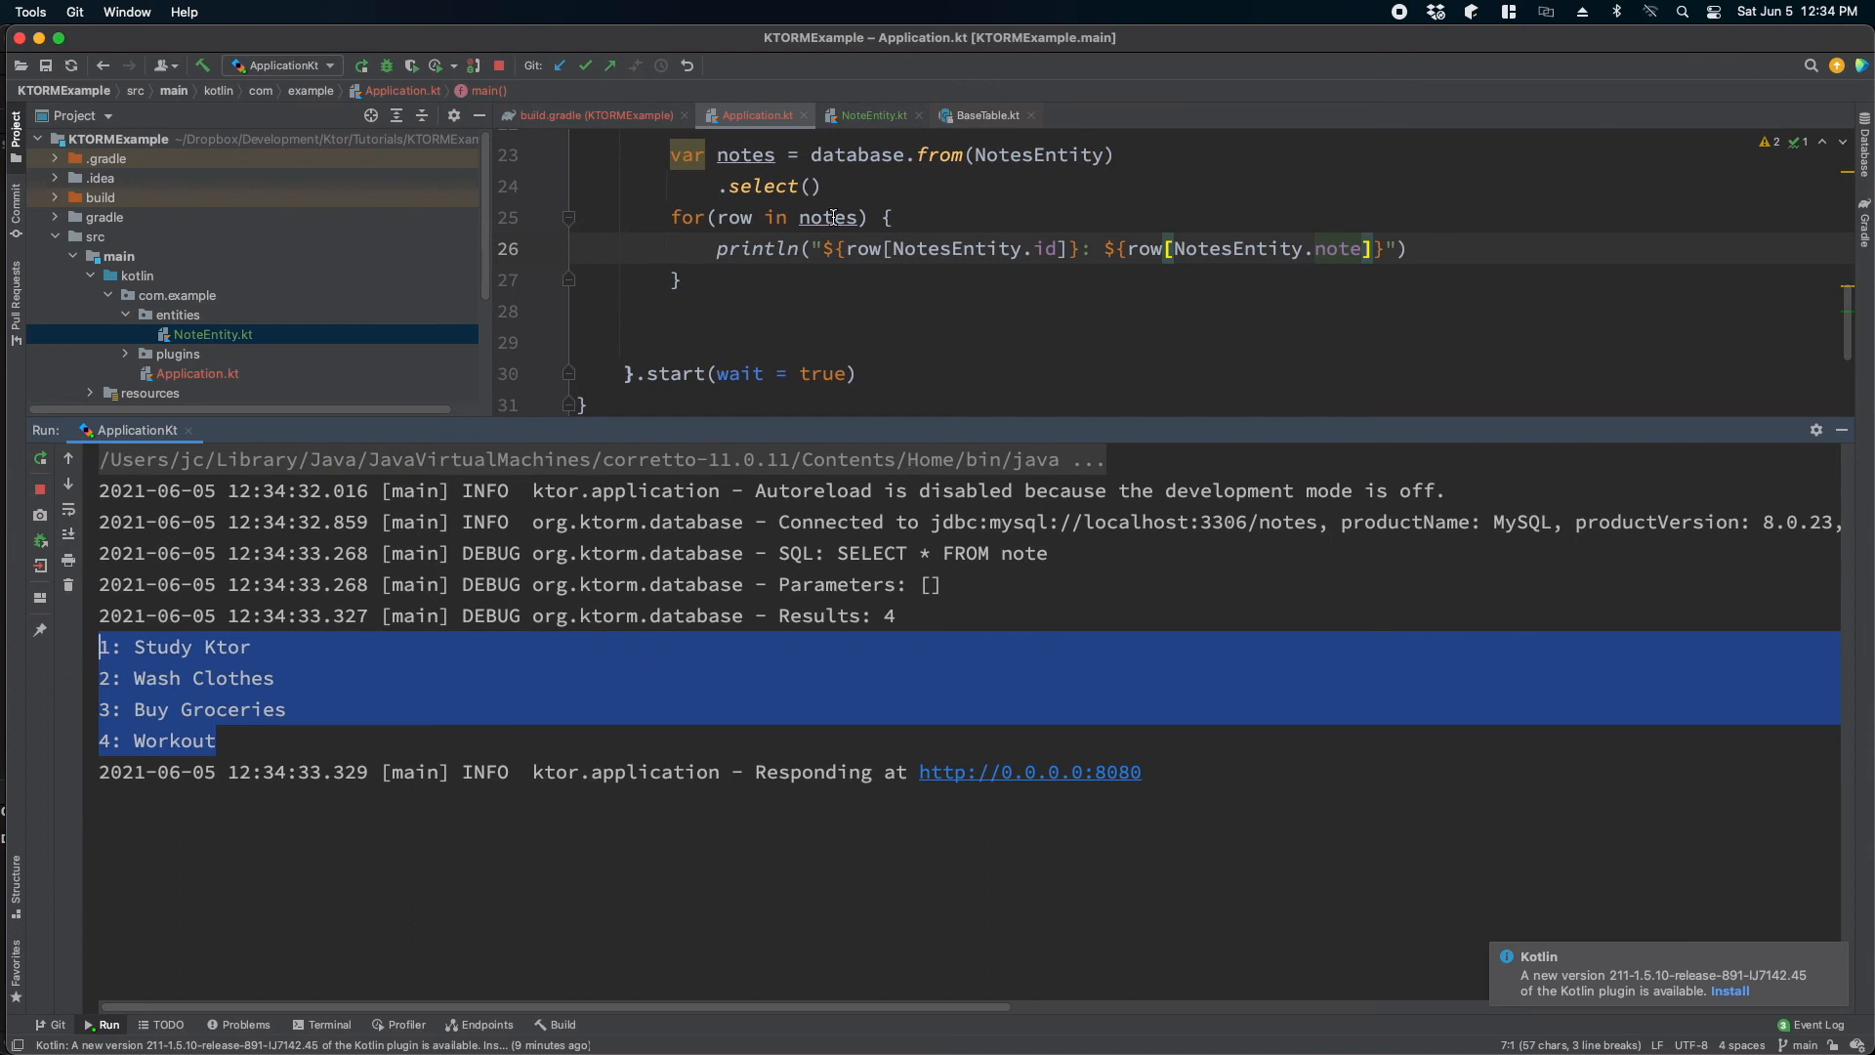
mouse_move(835, 307)
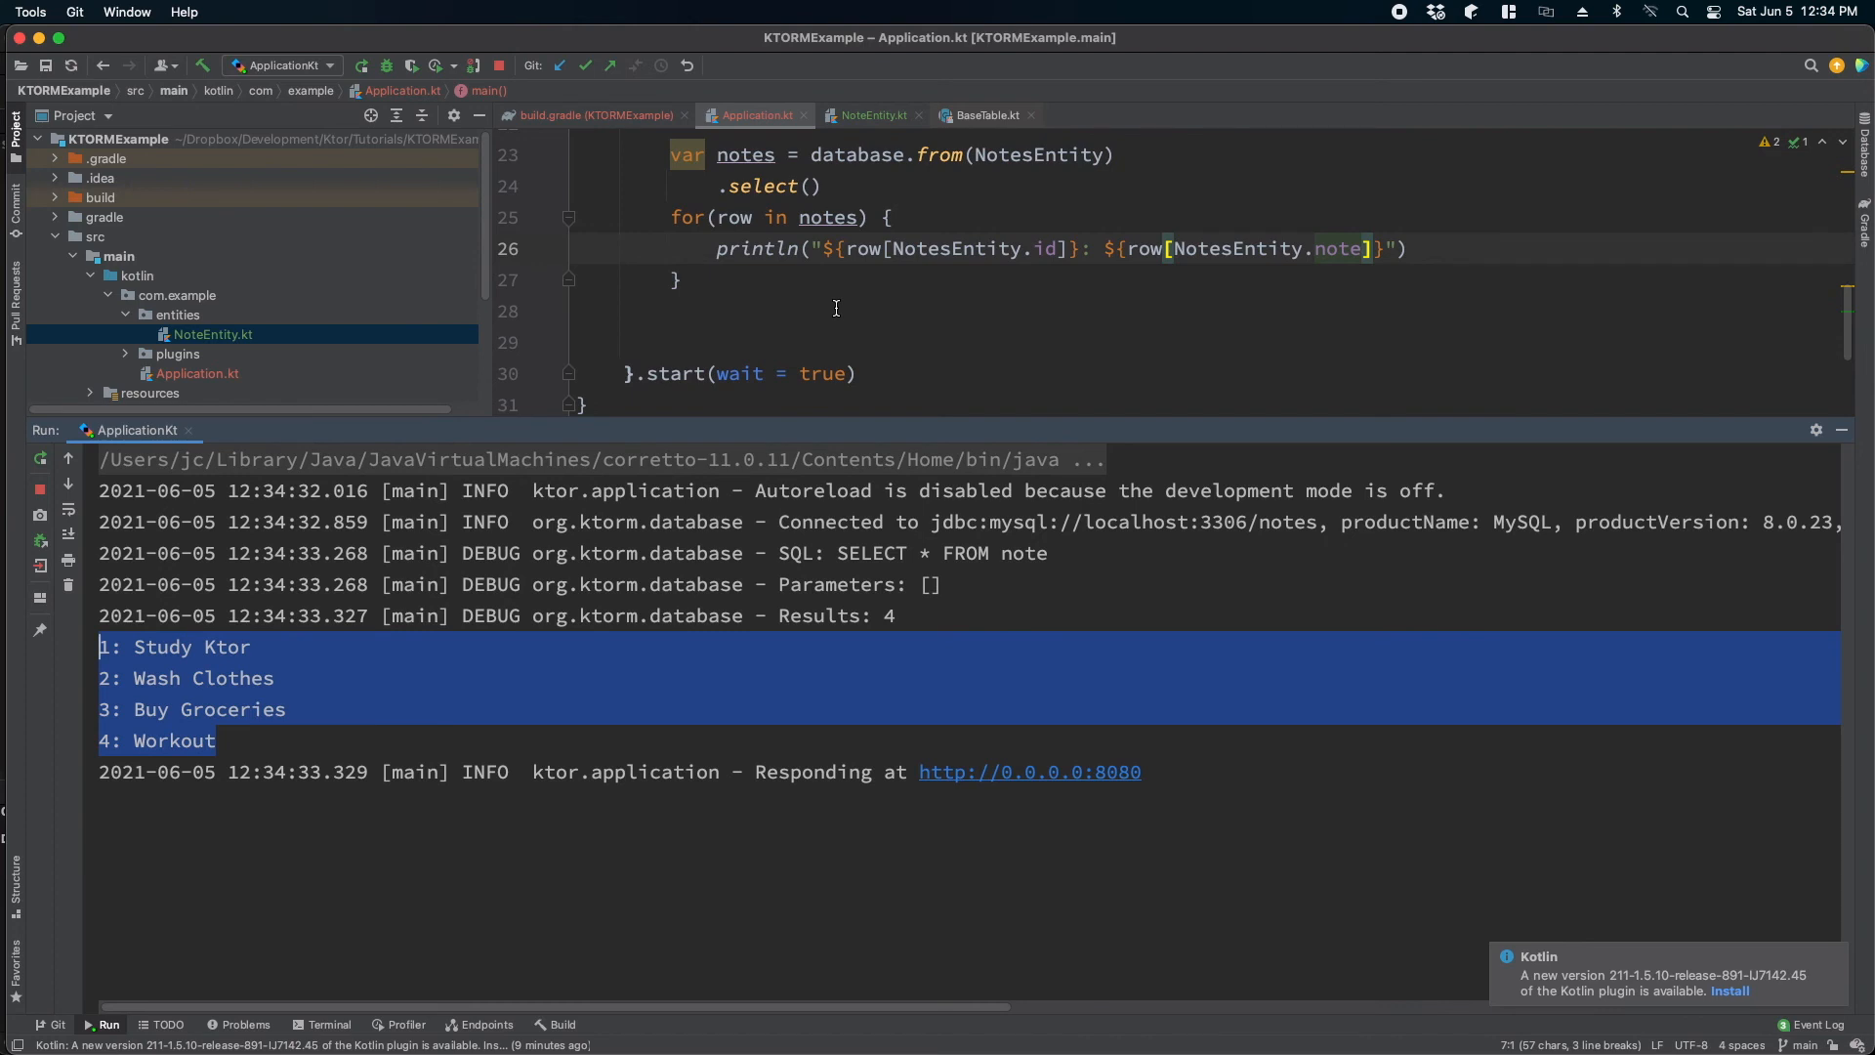